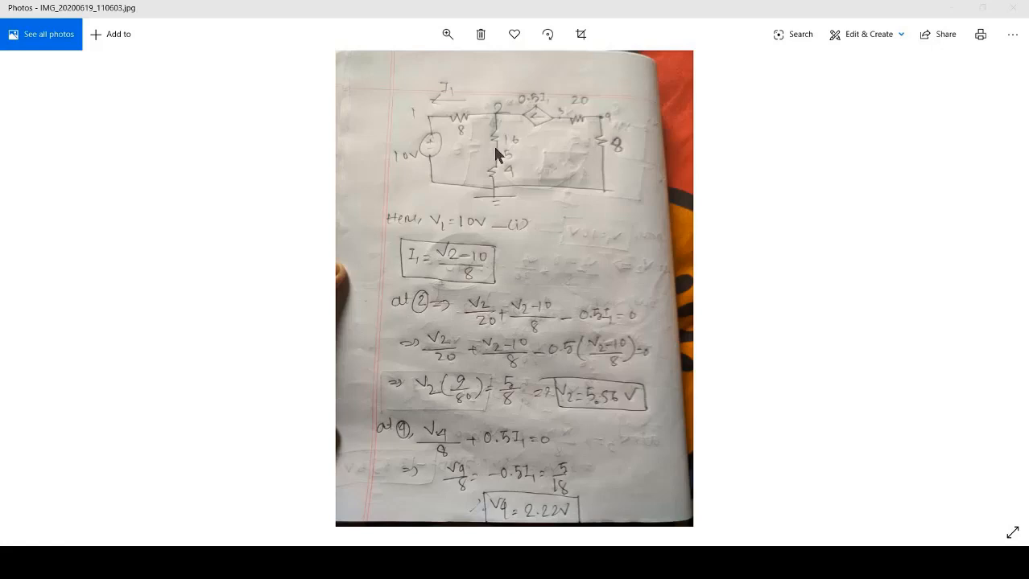
mouse_move(575, 68)
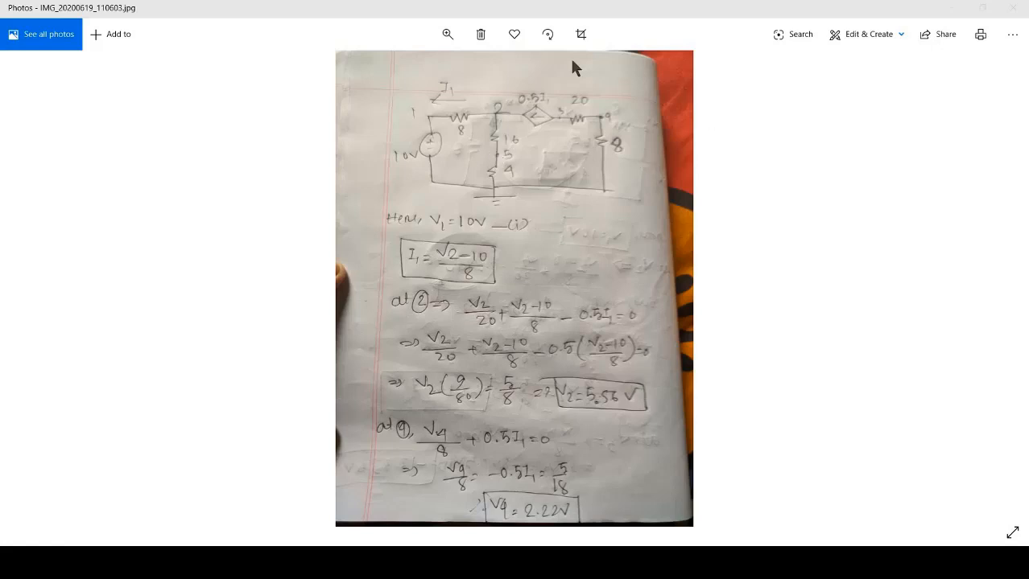
mouse_move(607, 146)
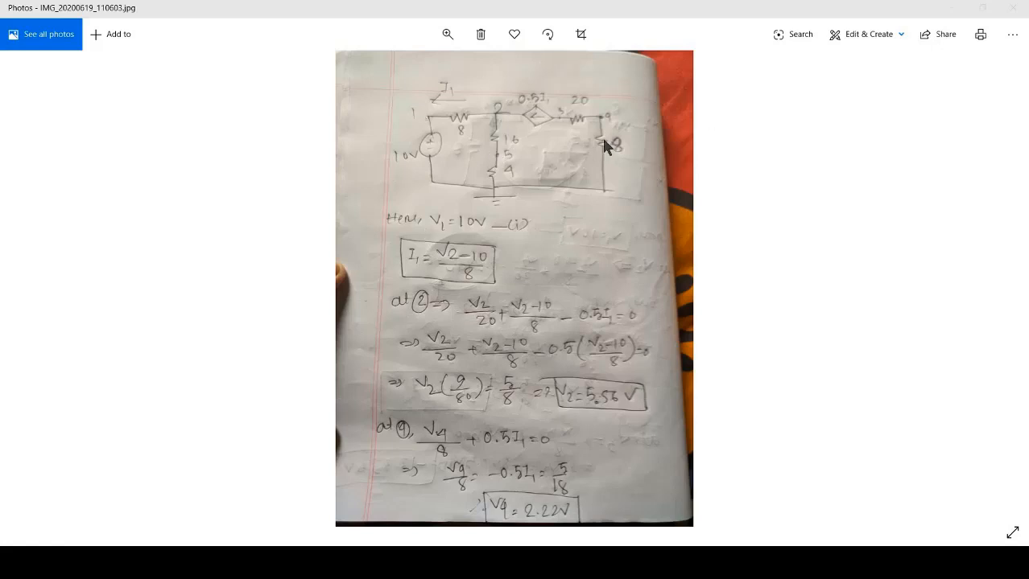
mouse_move(546, 98)
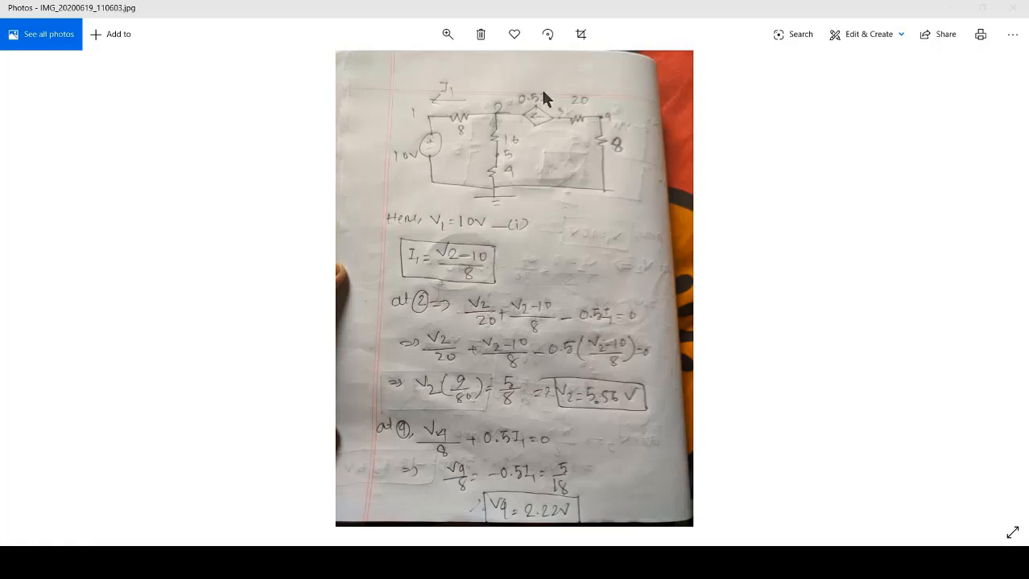
mouse_move(419, 115)
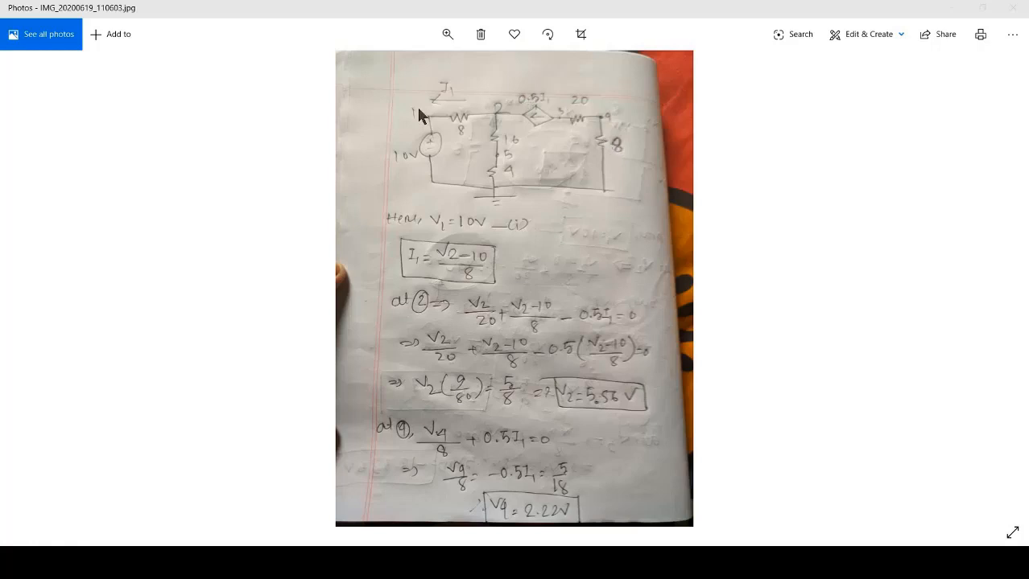
mouse_move(427, 103)
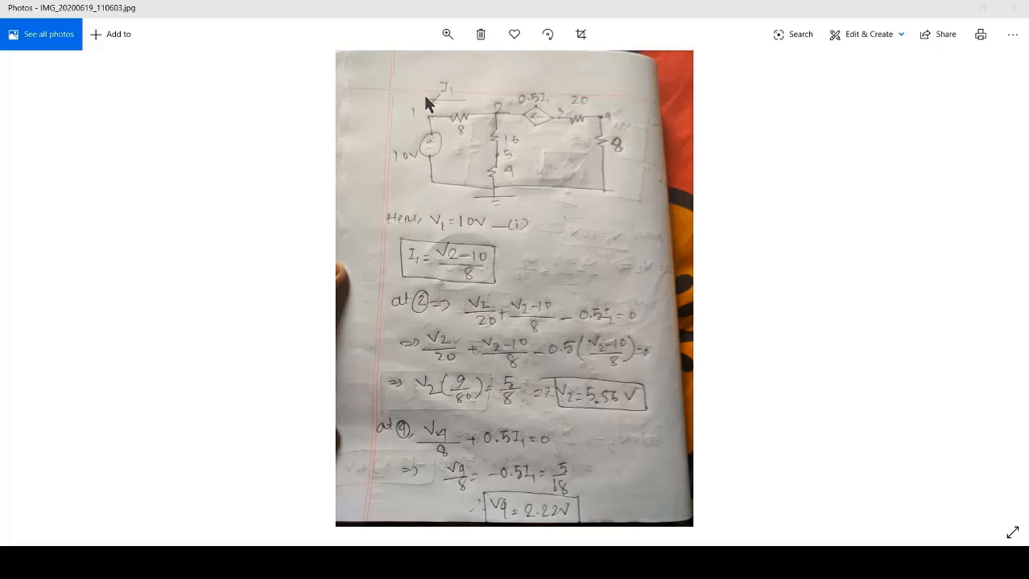
mouse_move(457, 108)
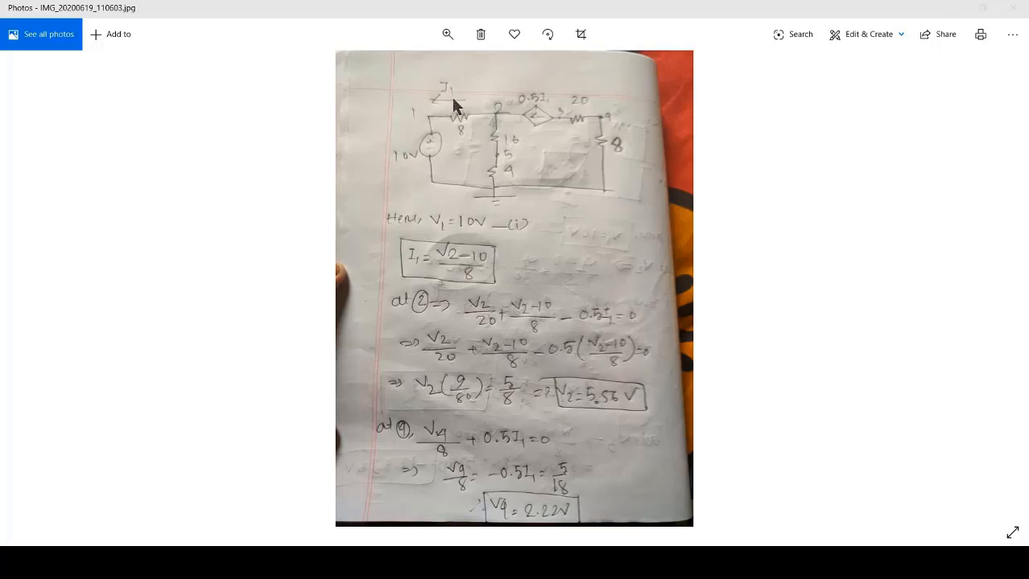
mouse_move(402, 87)
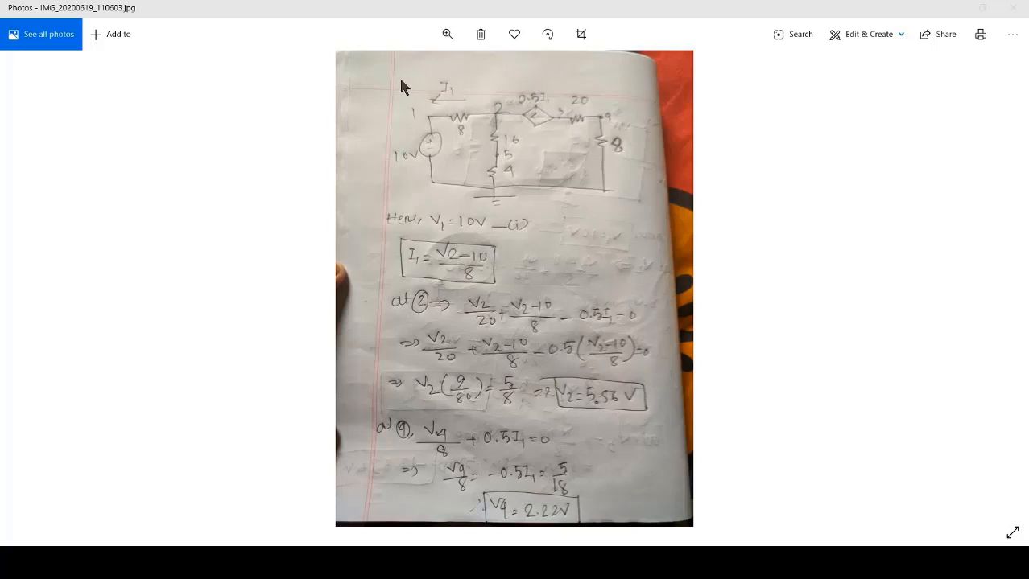
mouse_move(494, 140)
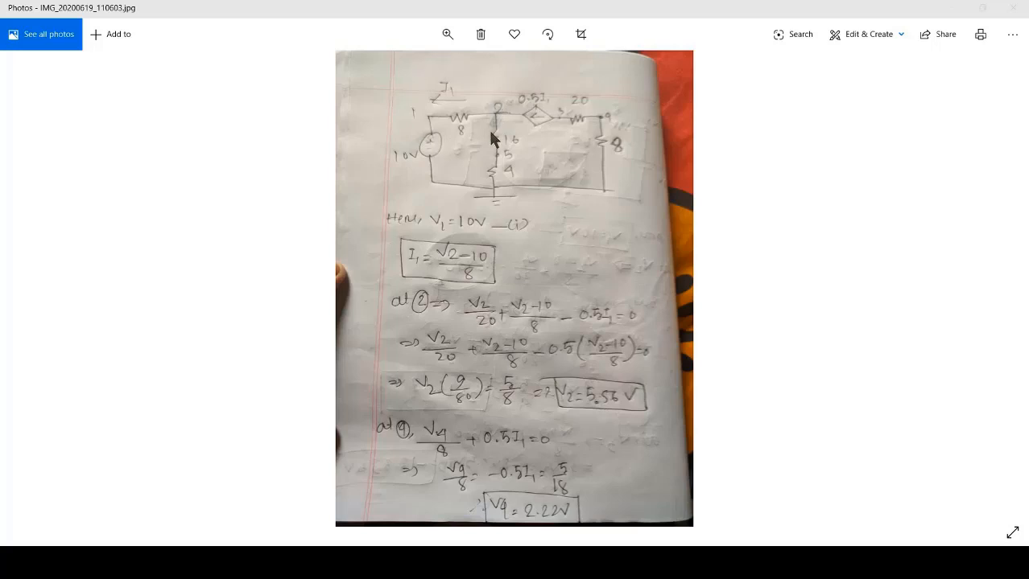
mouse_move(494, 135)
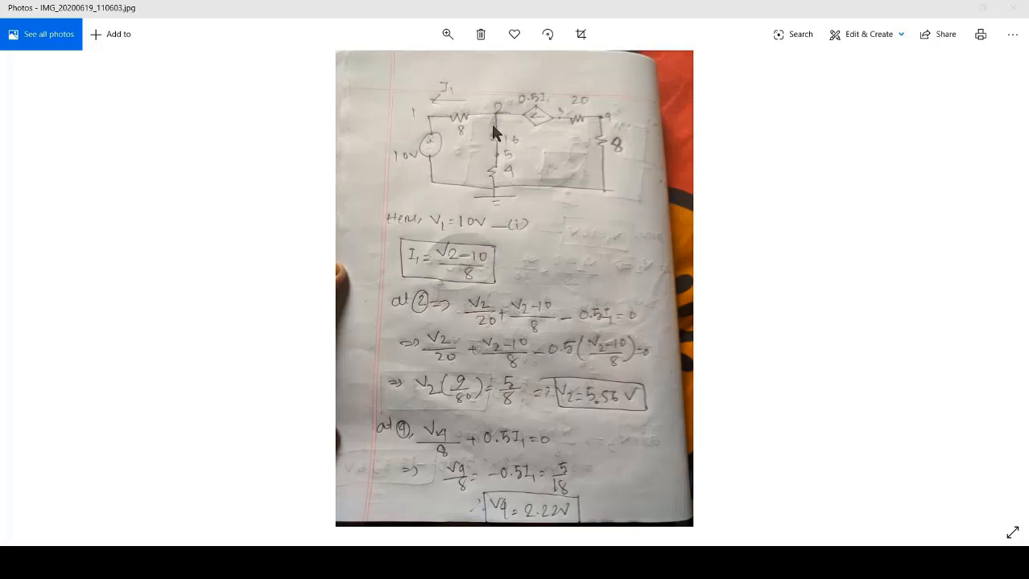
mouse_move(499, 141)
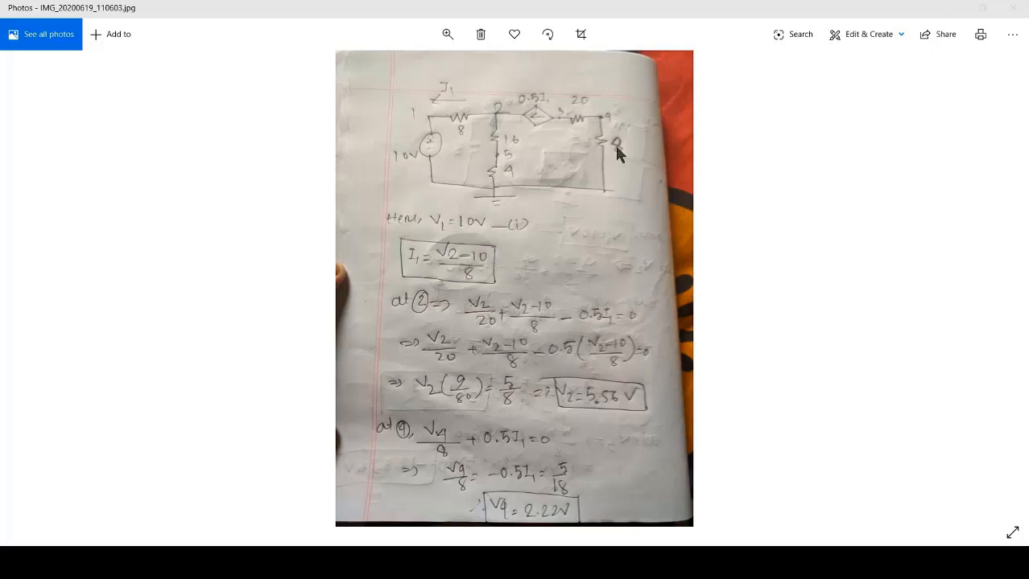
mouse_move(474, 301)
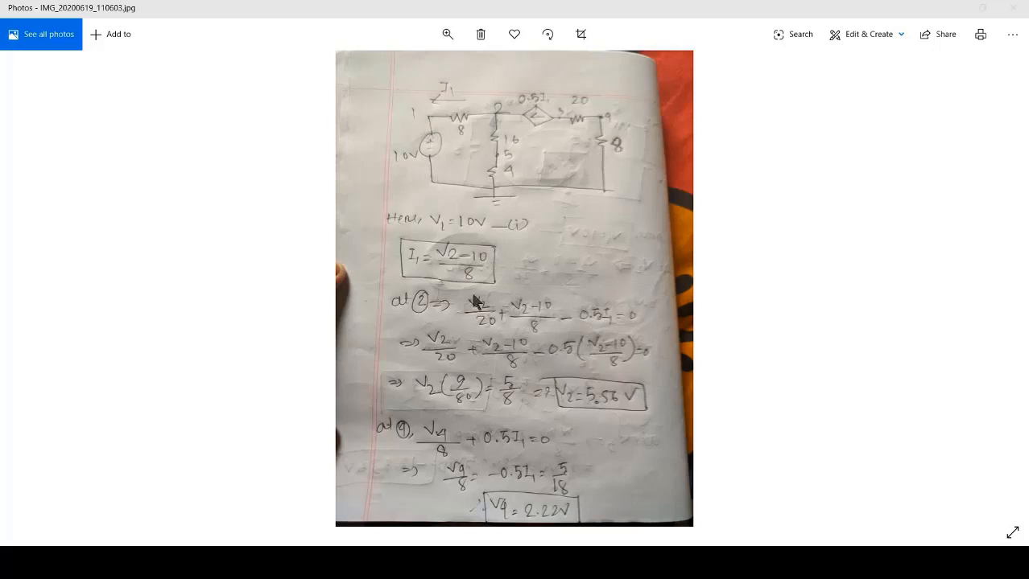
mouse_move(674, 514)
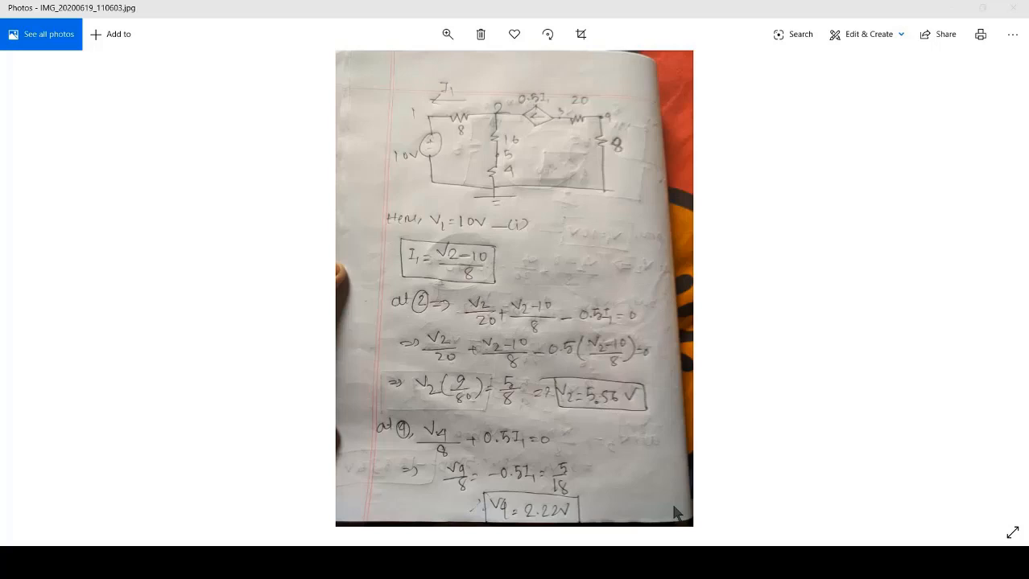
mouse_move(471, 256)
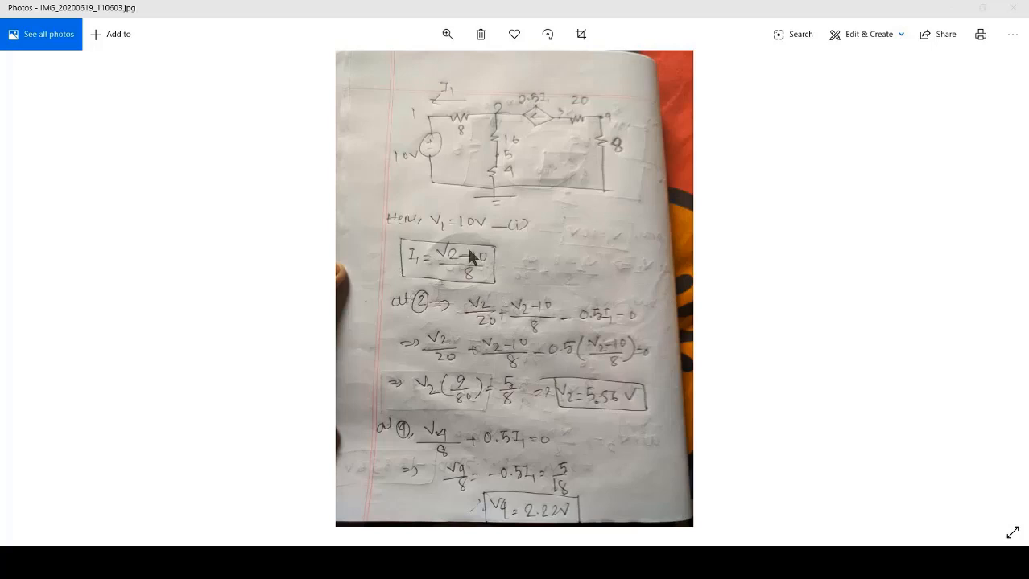
mouse_move(427, 121)
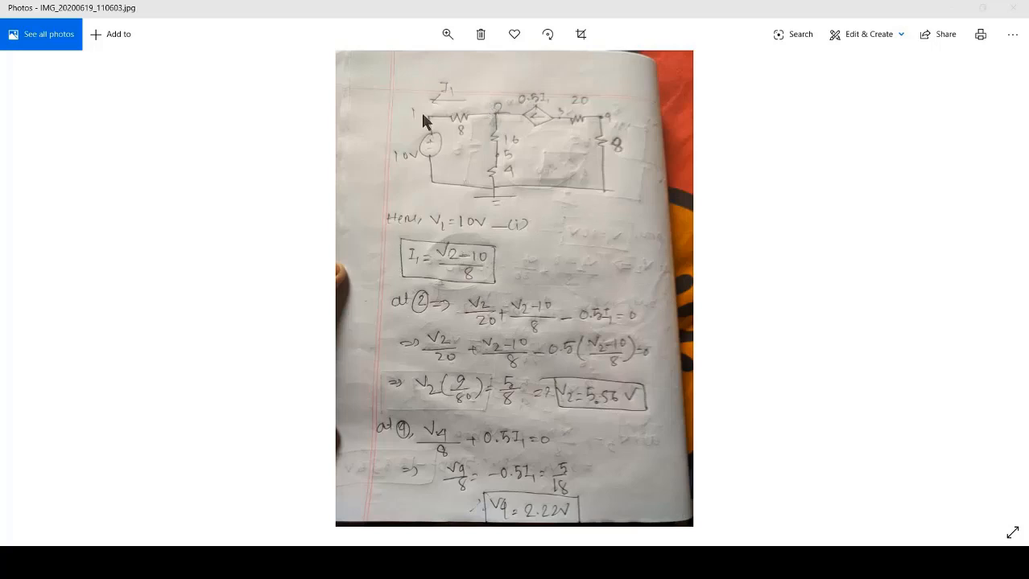
mouse_move(537, 267)
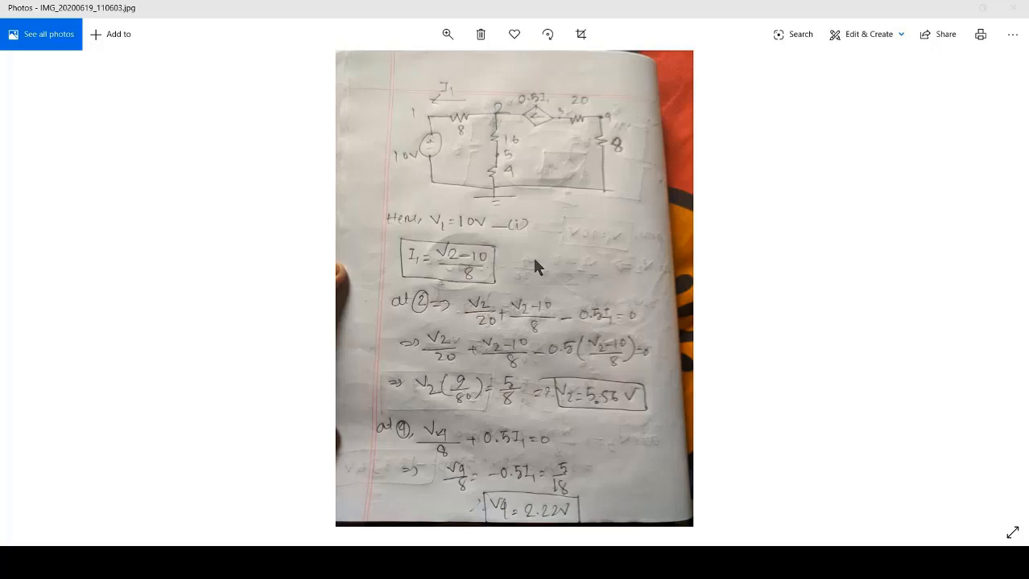
mouse_move(477, 282)
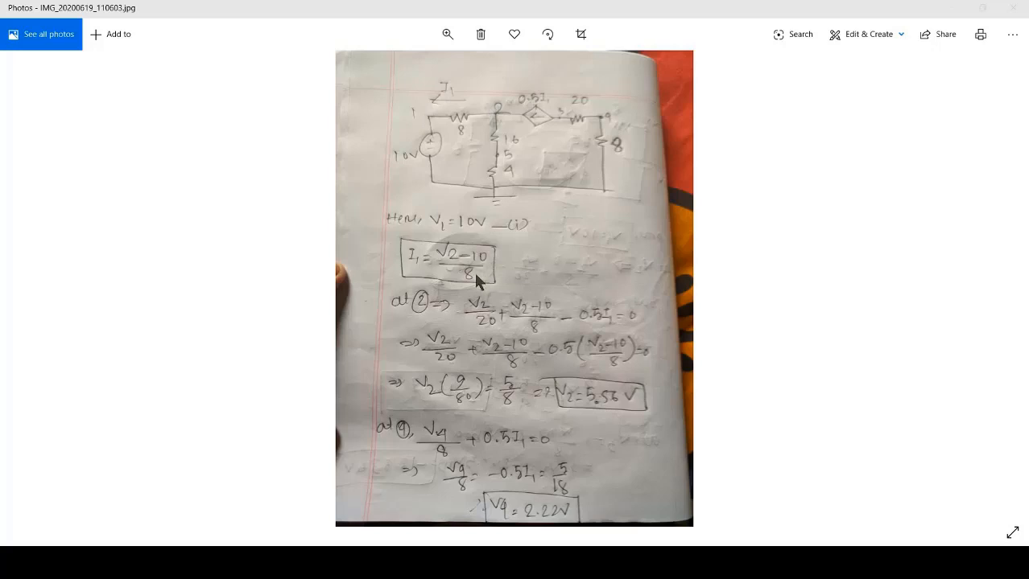
mouse_move(501, 254)
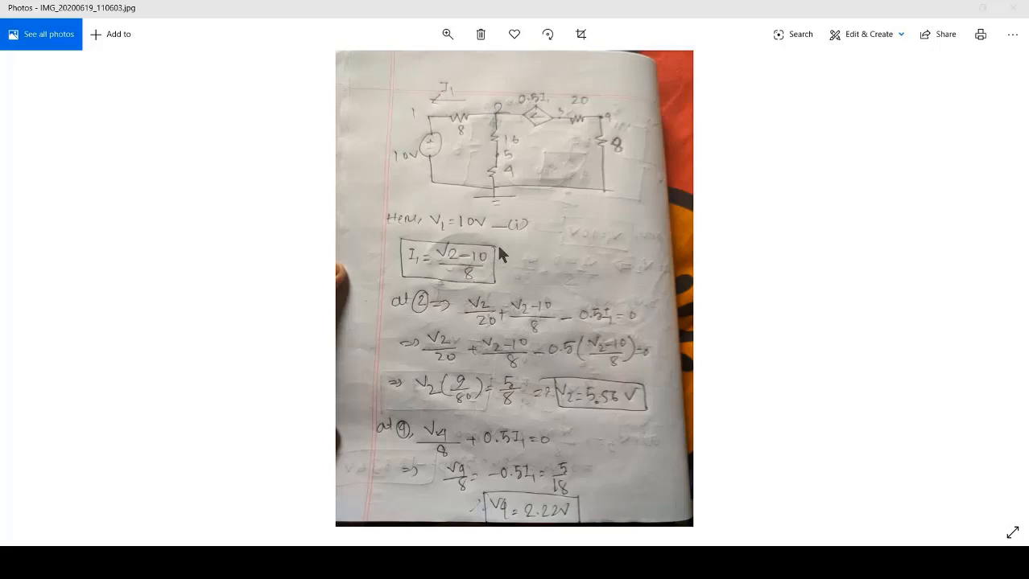
mouse_move(503, 111)
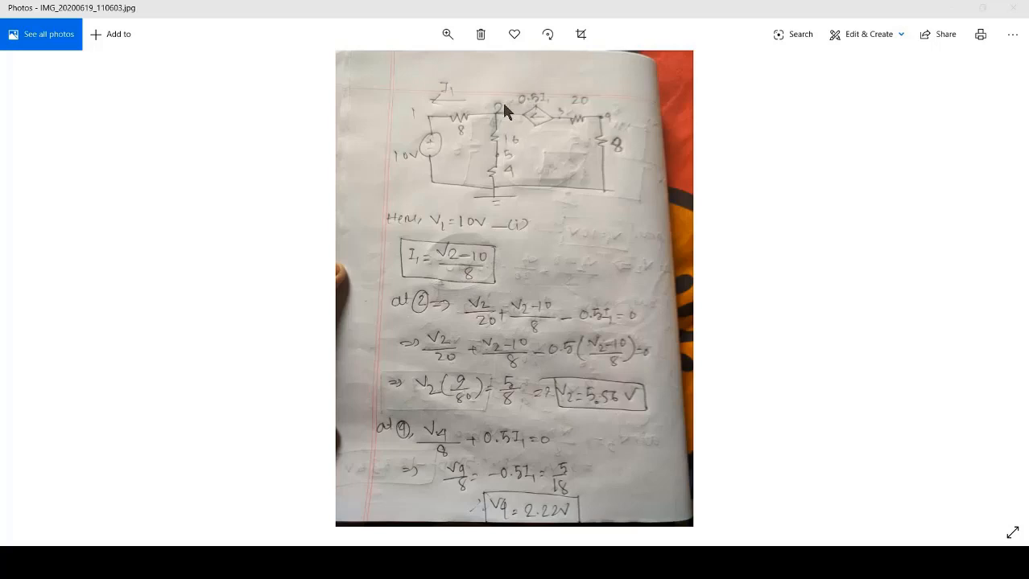
mouse_move(550, 333)
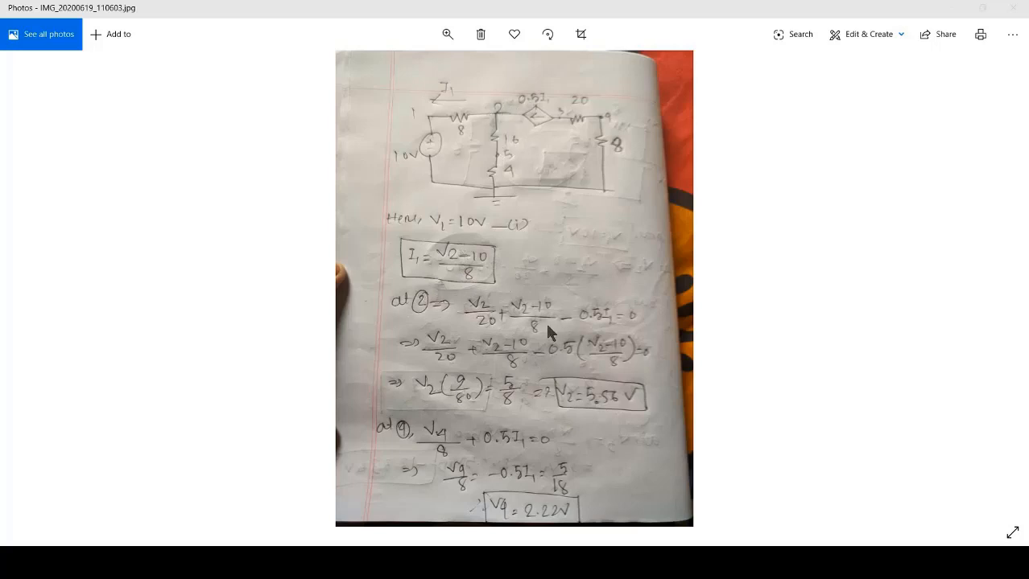
mouse_move(609, 416)
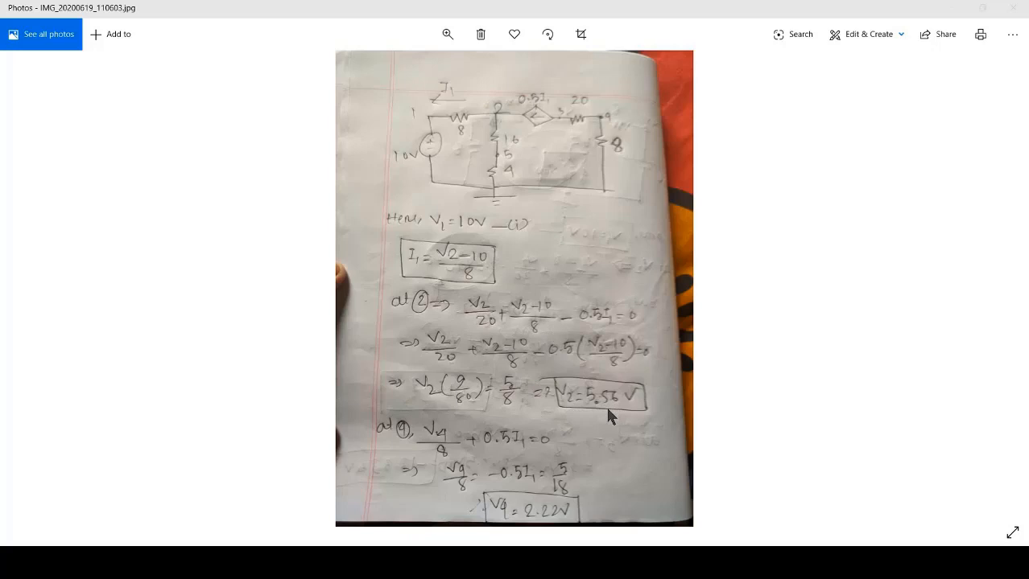
mouse_move(644, 134)
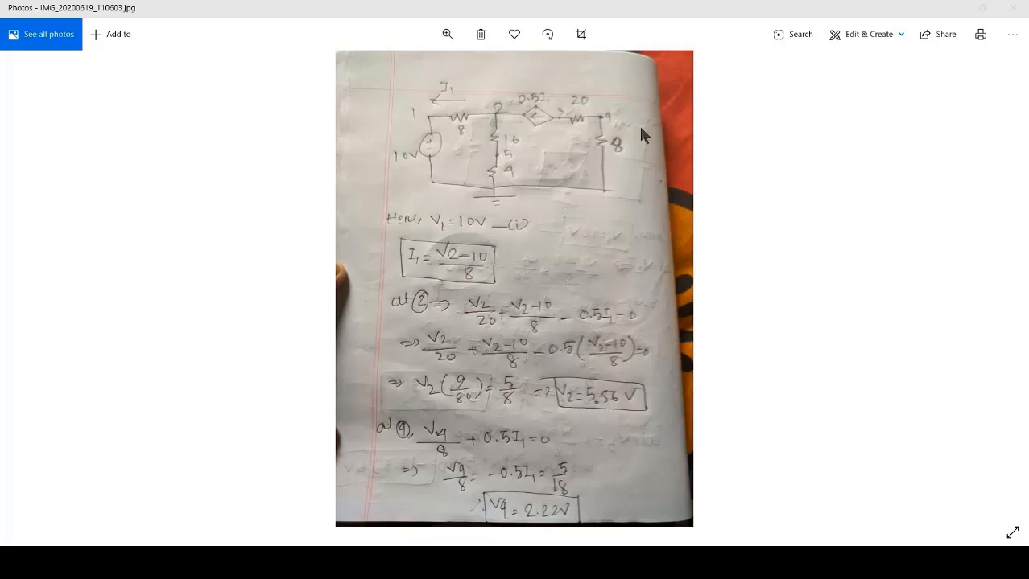
mouse_move(609, 123)
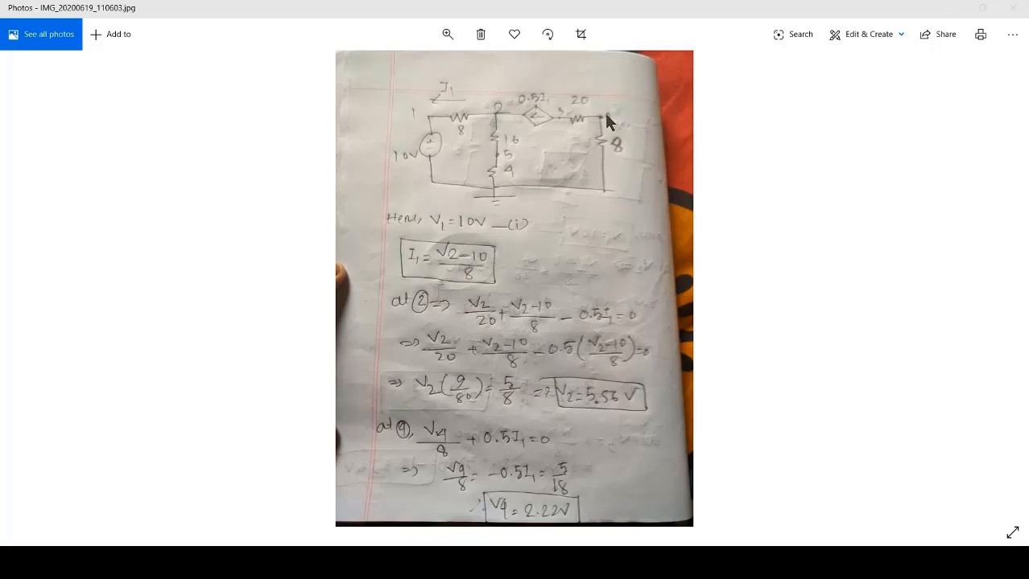
mouse_move(507, 514)
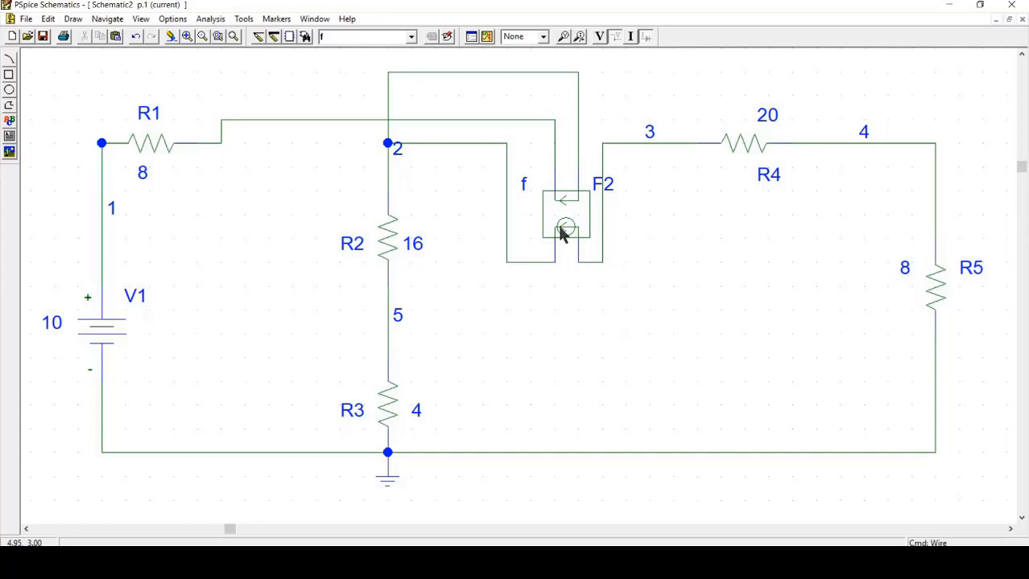
Open current source F2's attributes and confirm its GAIN is 0.5
click(566, 221)
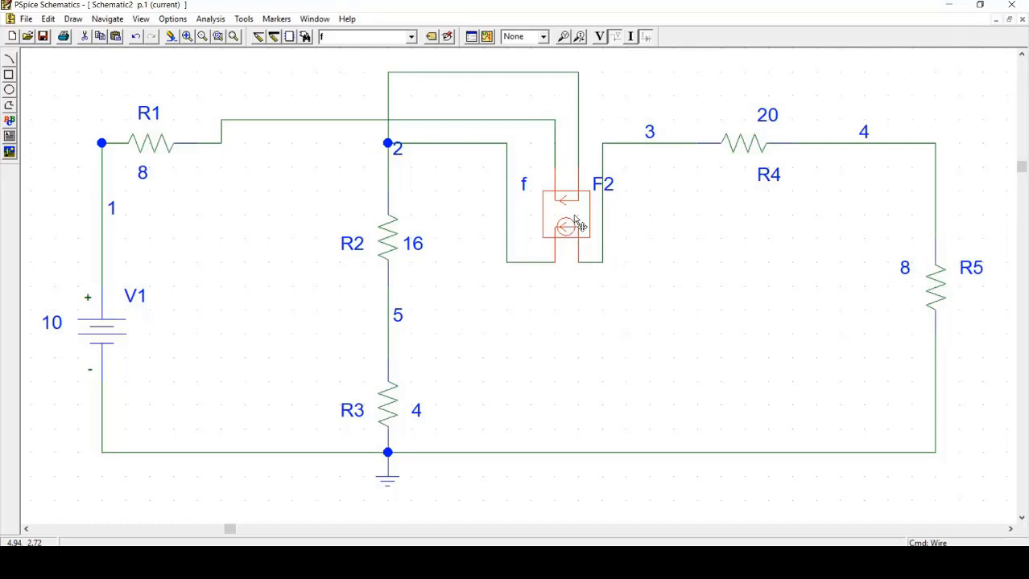
mouse_move(575, 224)
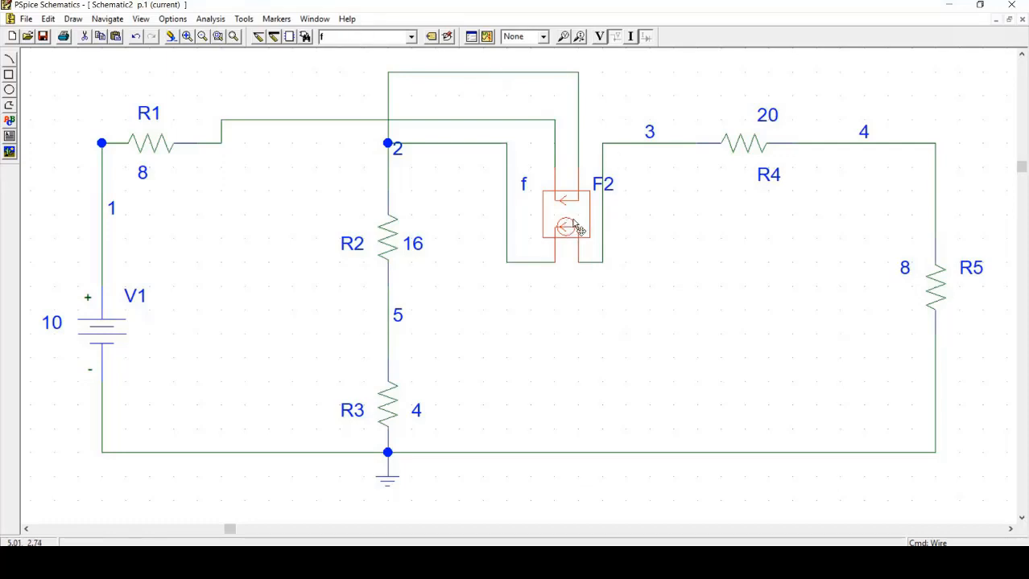
double_click(566, 225)
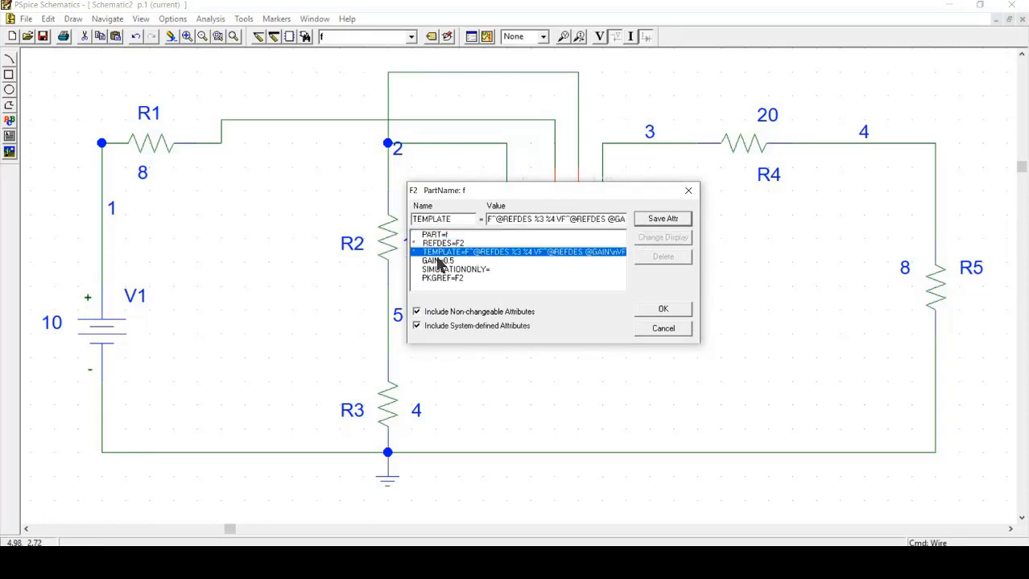
click(439, 261)
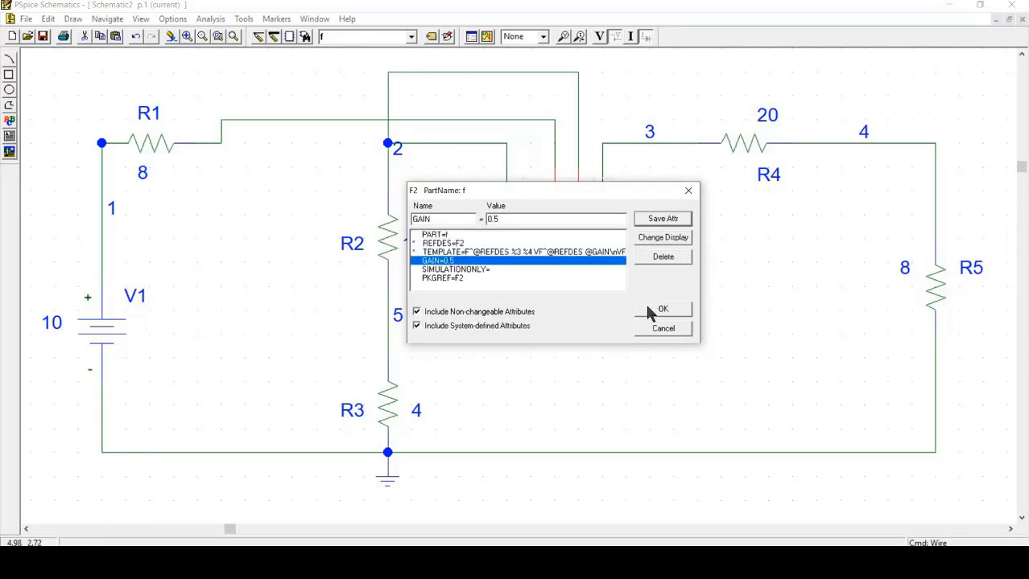
click(662, 309)
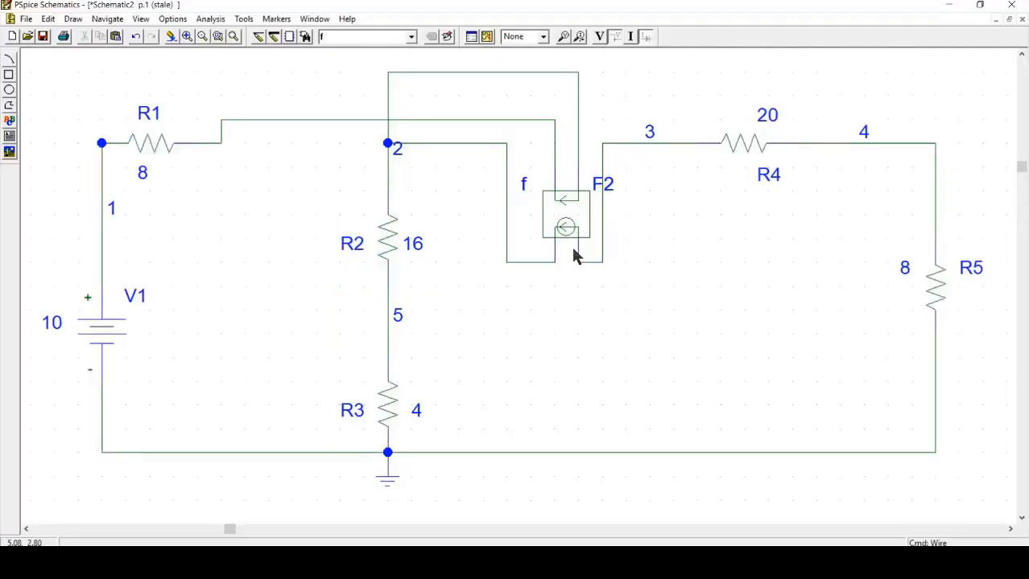
mouse_move(559, 251)
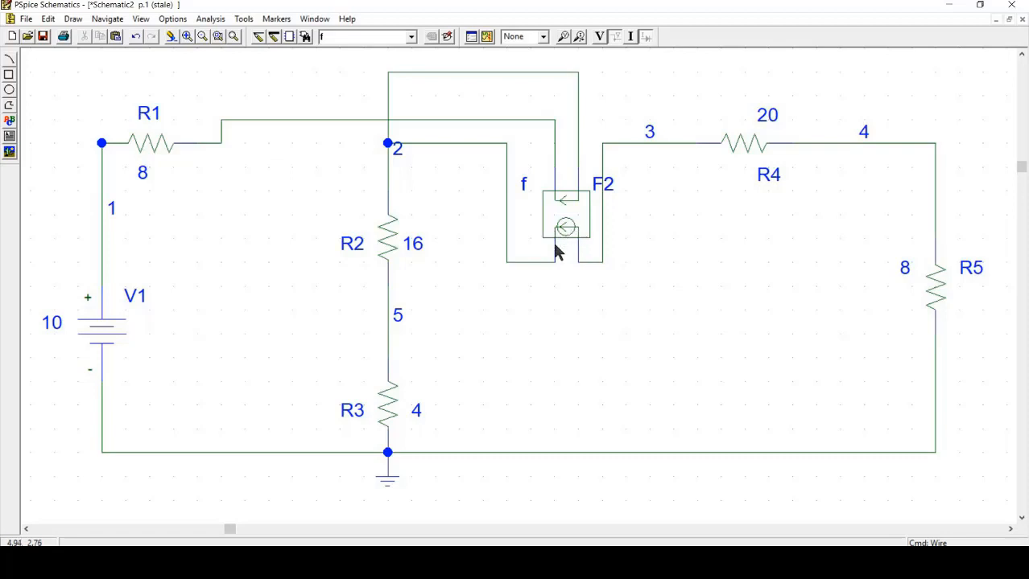
mouse_move(405, 160)
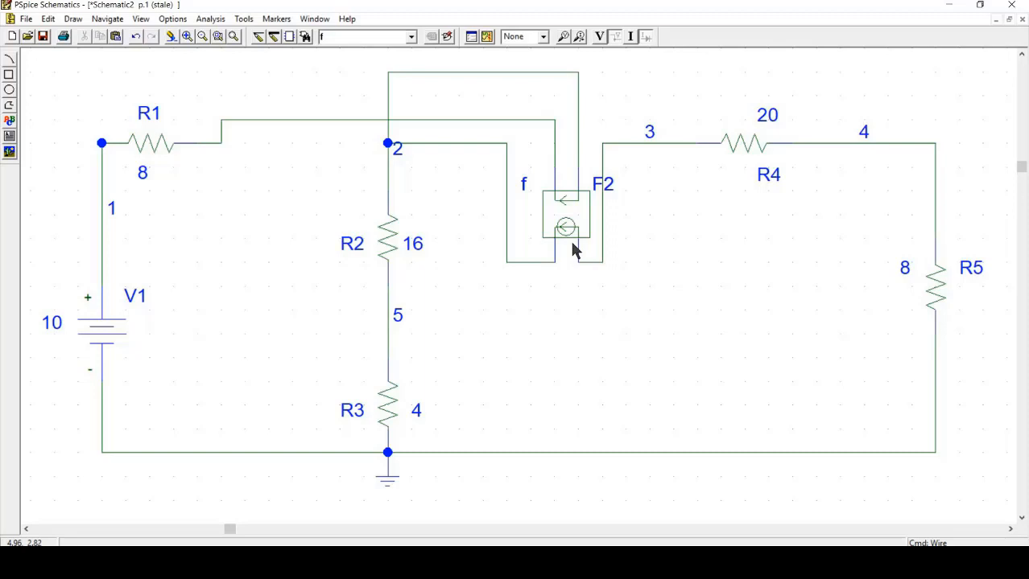
mouse_move(364, 88)
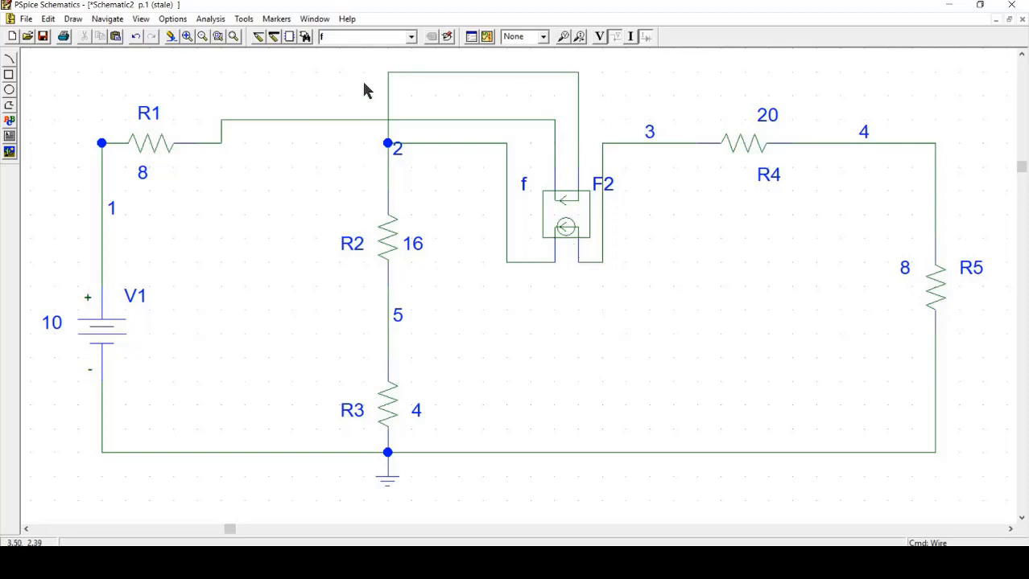
mouse_move(212, 145)
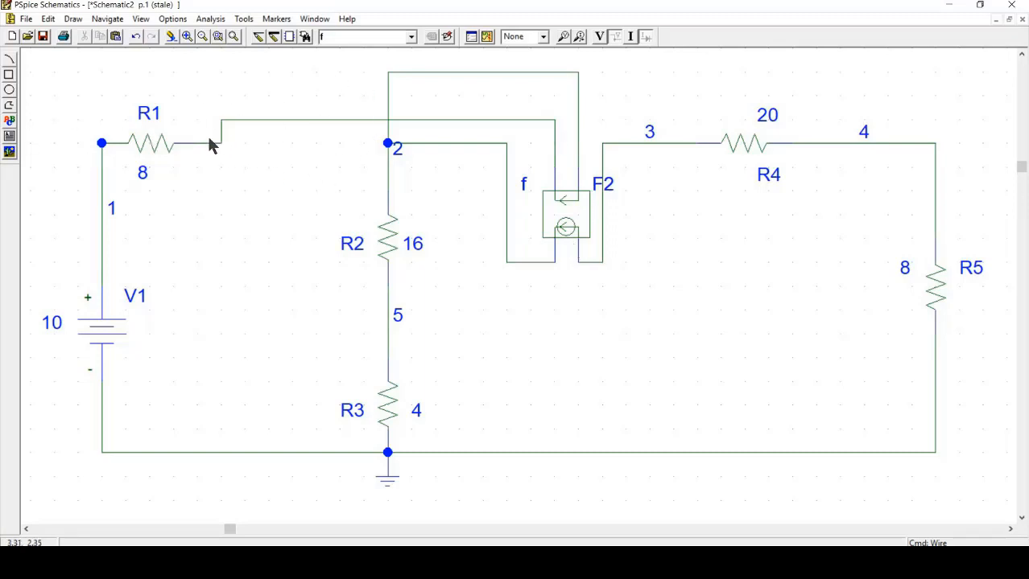
mouse_move(248, 143)
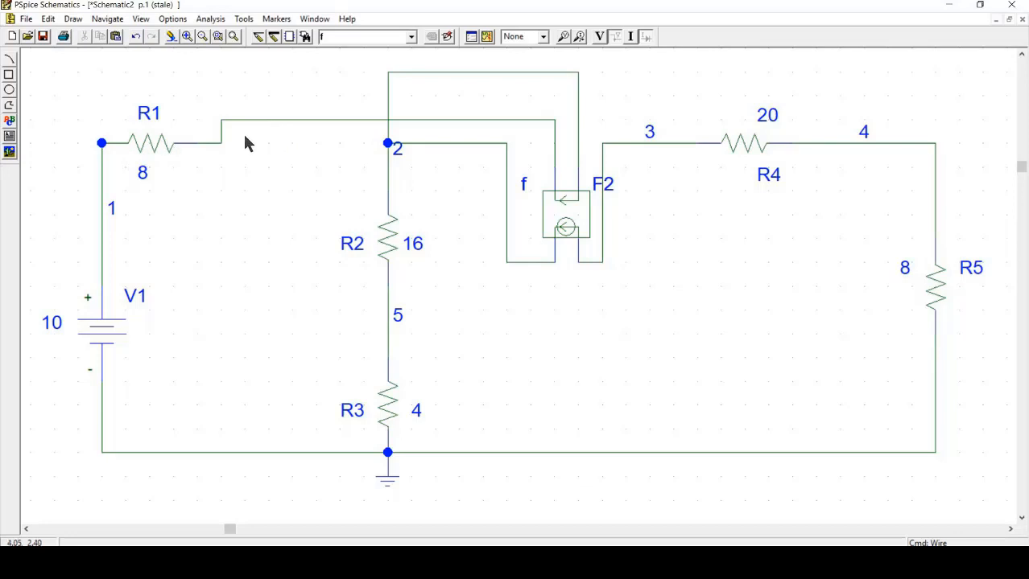
mouse_move(332, 152)
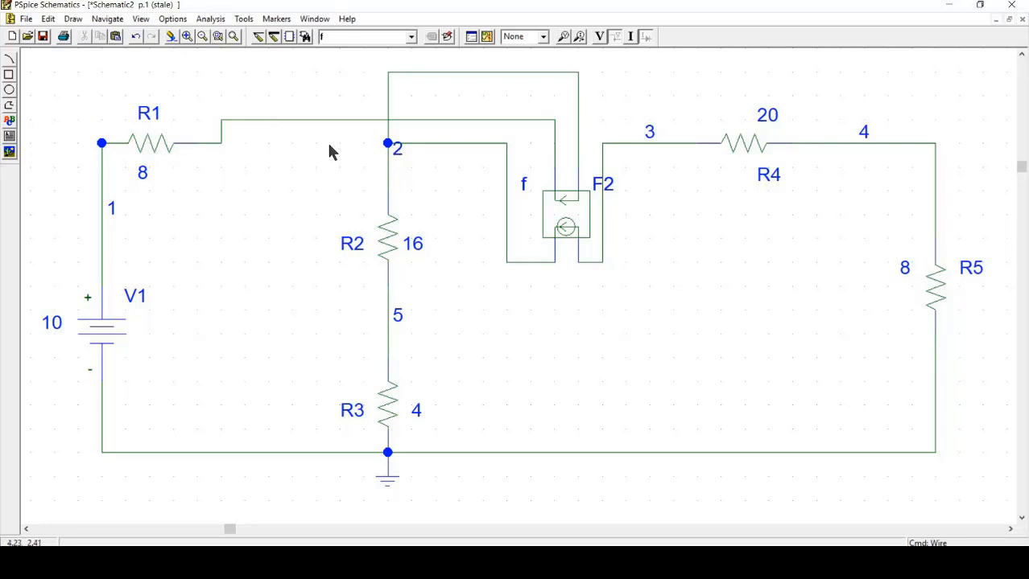
mouse_move(578, 205)
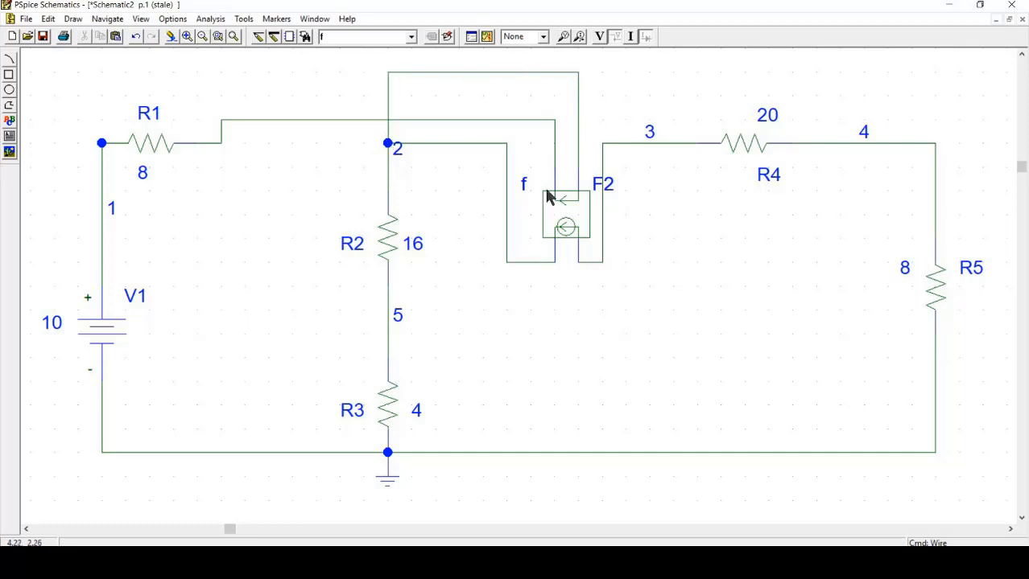
mouse_move(205, 159)
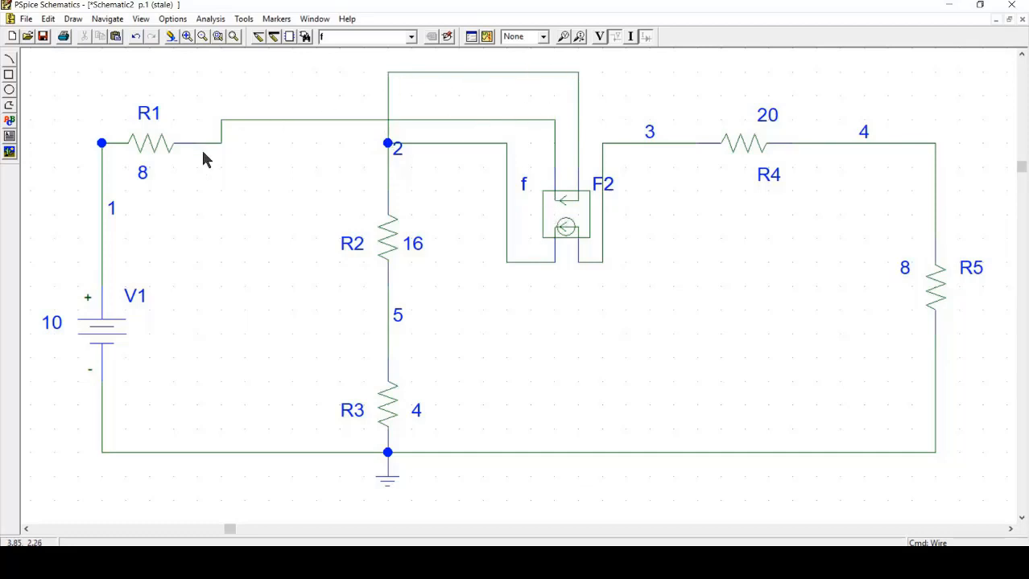
mouse_move(586, 147)
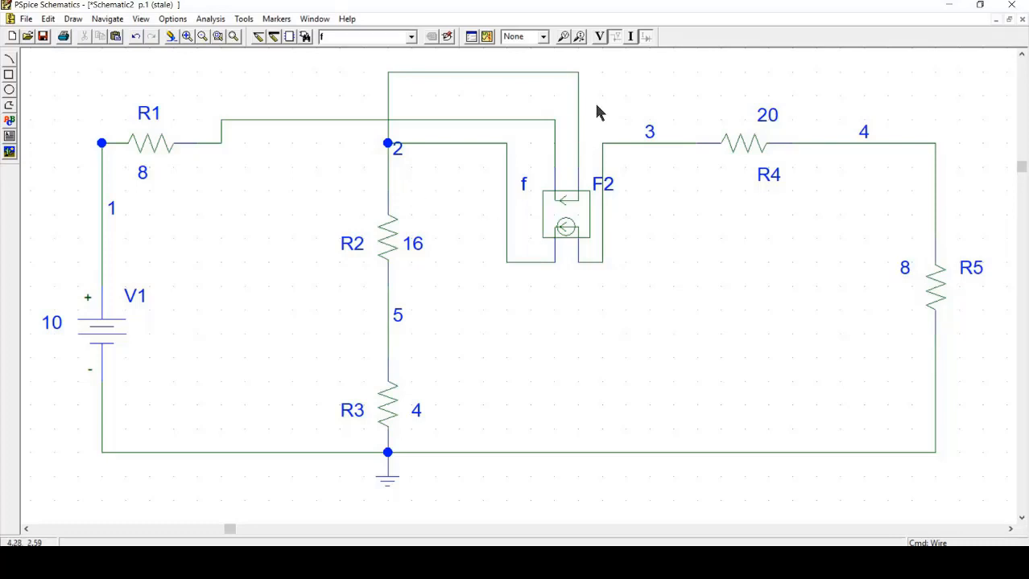
mouse_move(486, 36)
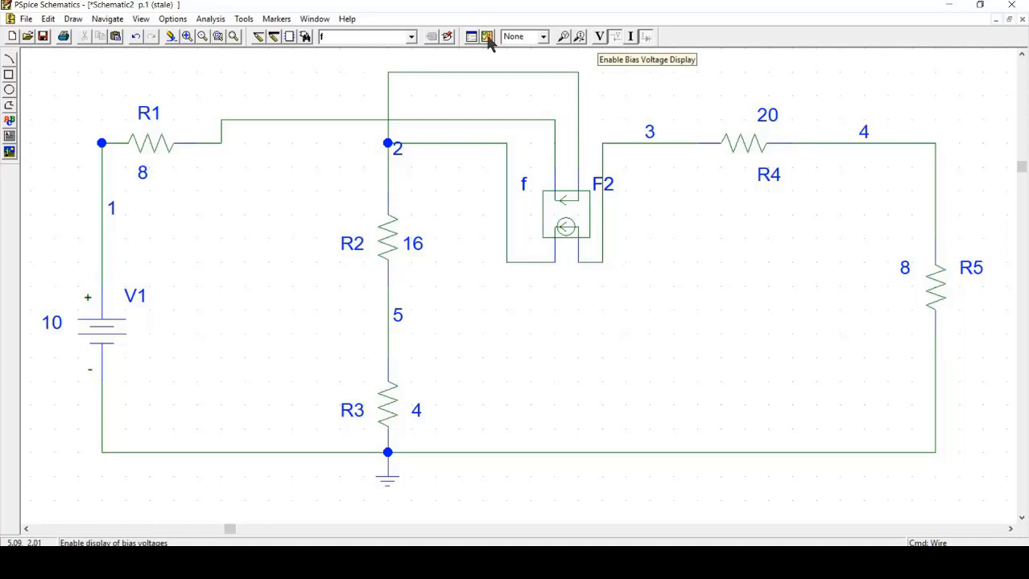
Simulate the circuit and display bias voltages such as 10.00V, 5.556V, 7.778V, 2.222V
click(487, 36)
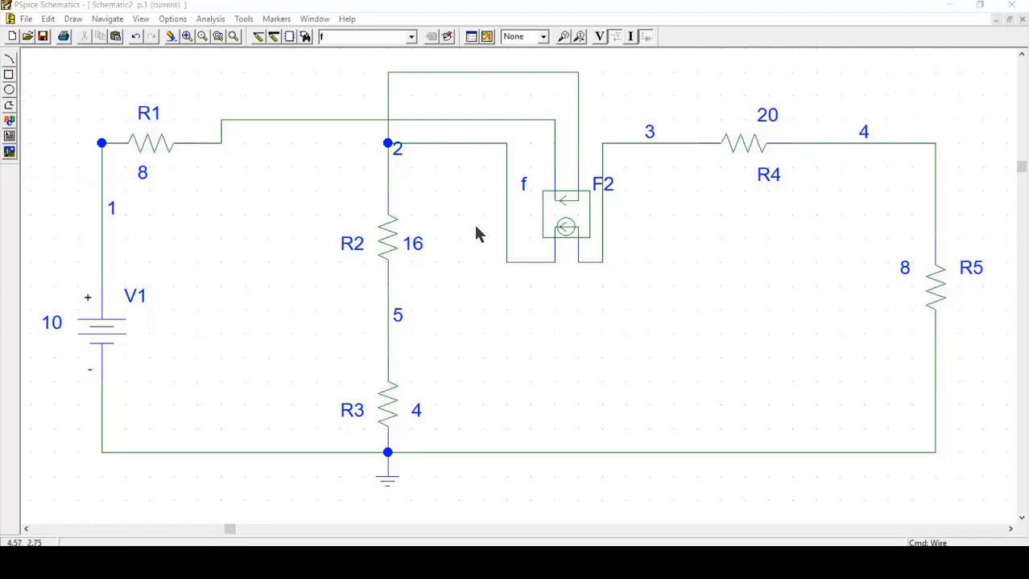
click(598, 36)
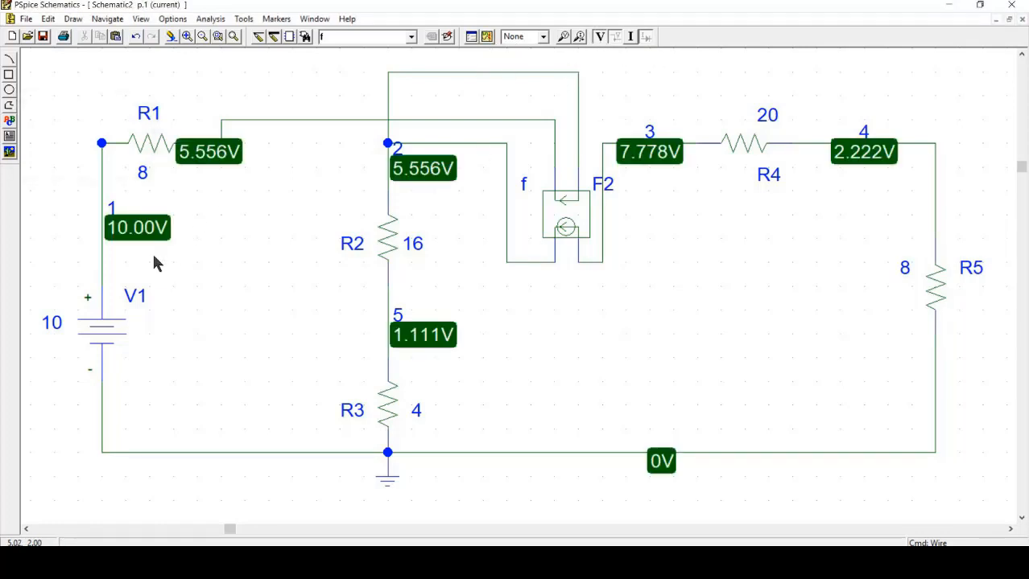
mouse_move(425, 146)
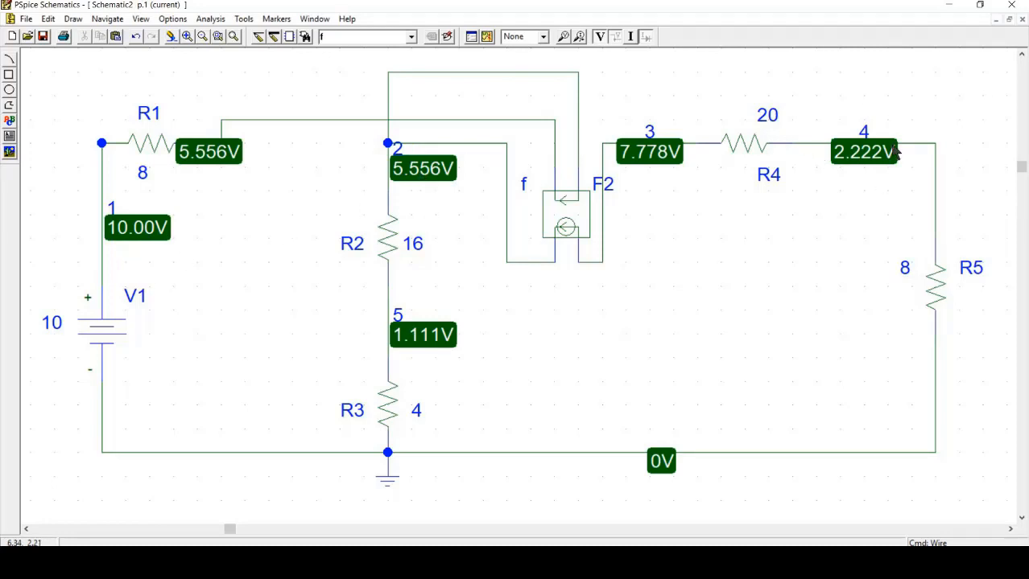
mouse_move(570, 373)
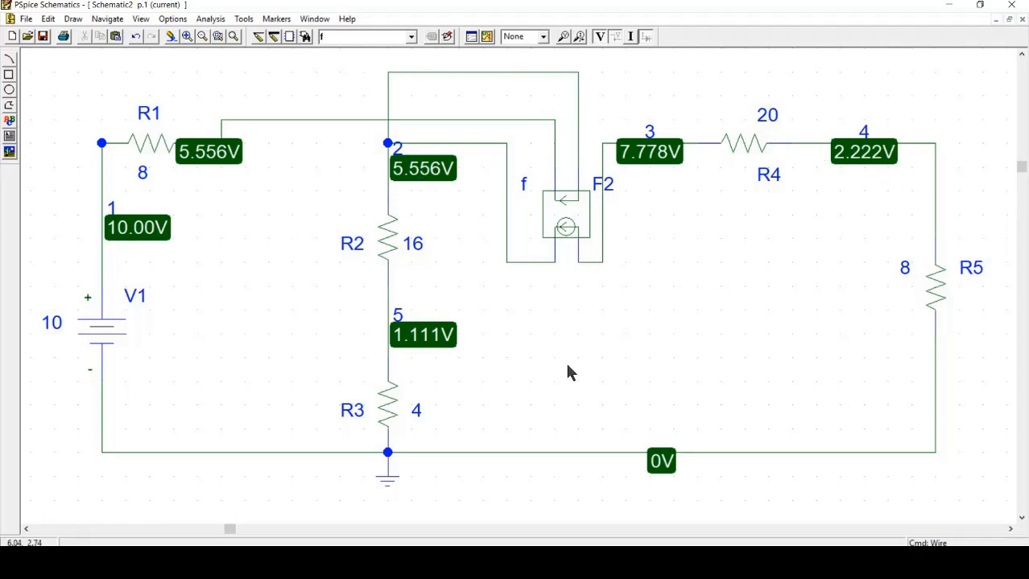
mouse_move(541, 338)
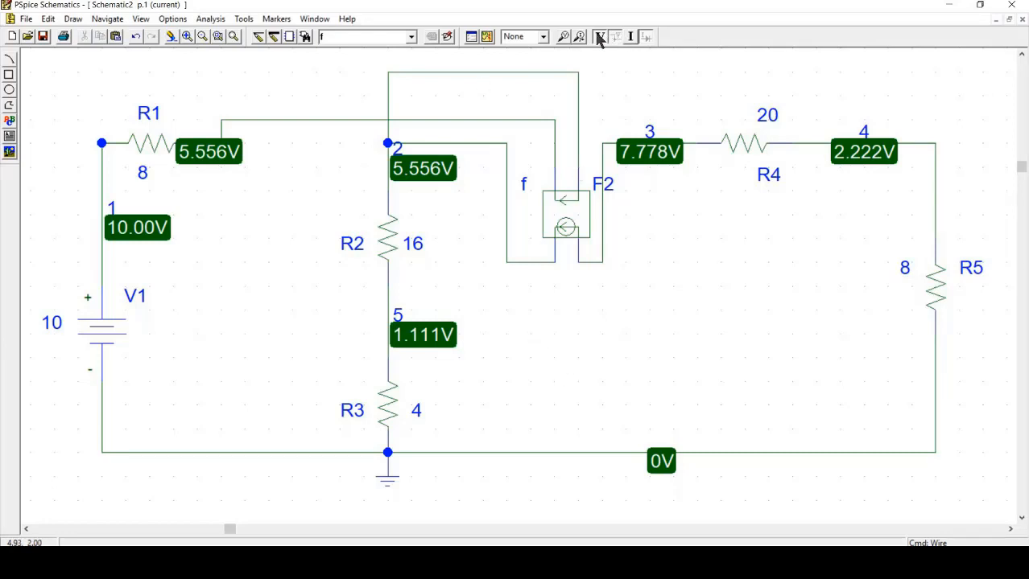
Hide the node bias voltage labels and select source F2
click(598, 36)
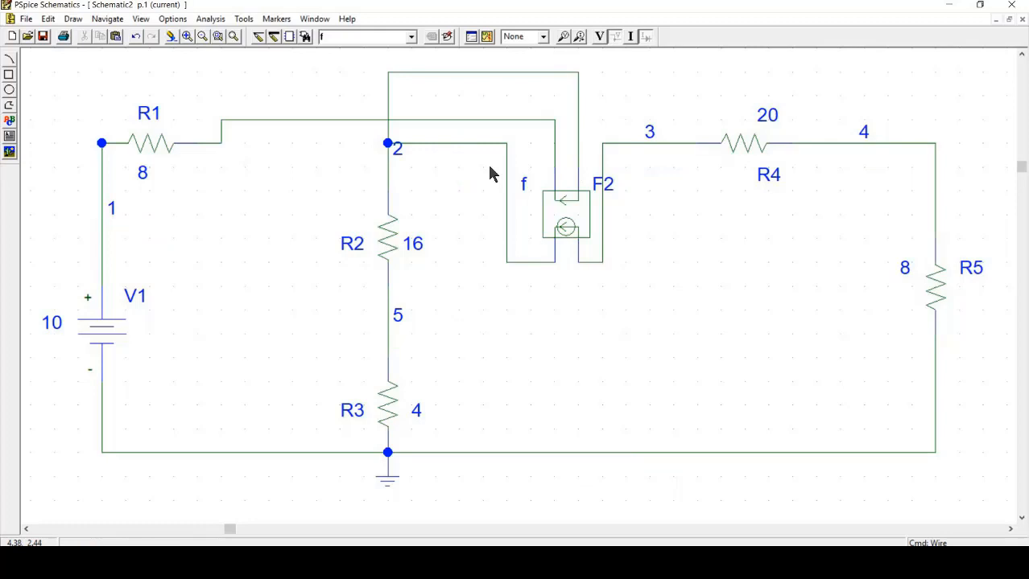
mouse_move(518, 131)
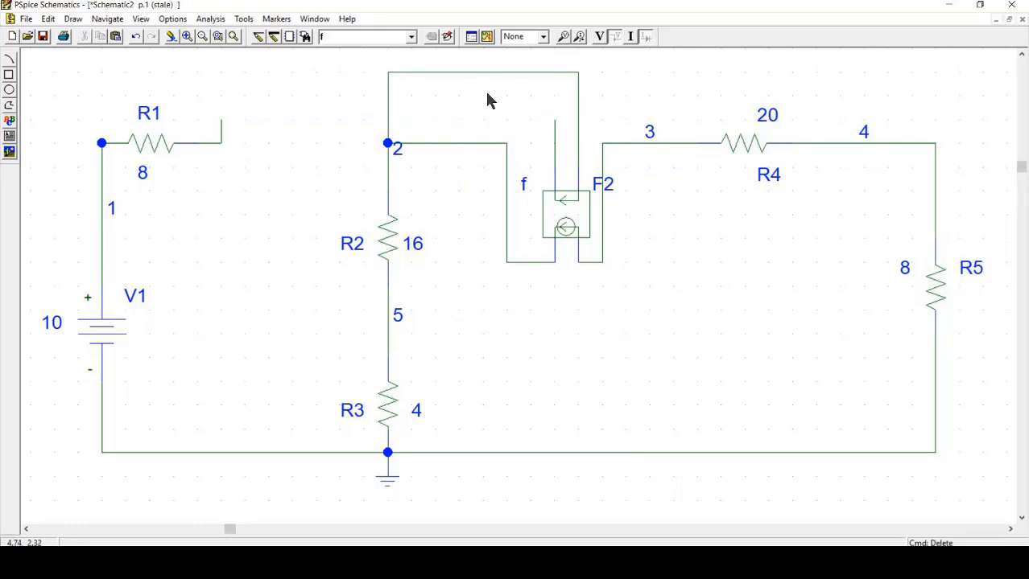
mouse_move(499, 73)
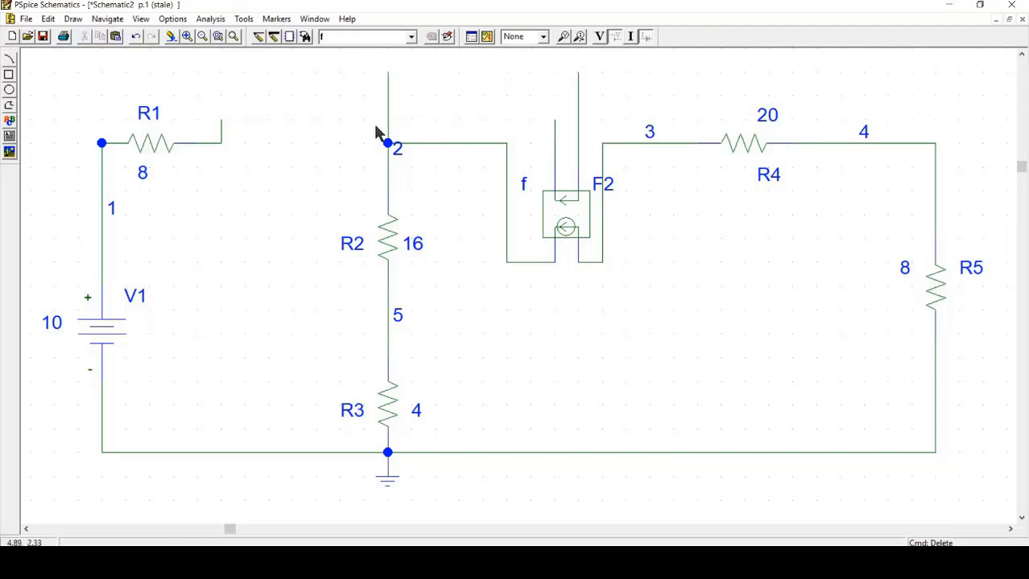
mouse_move(535, 133)
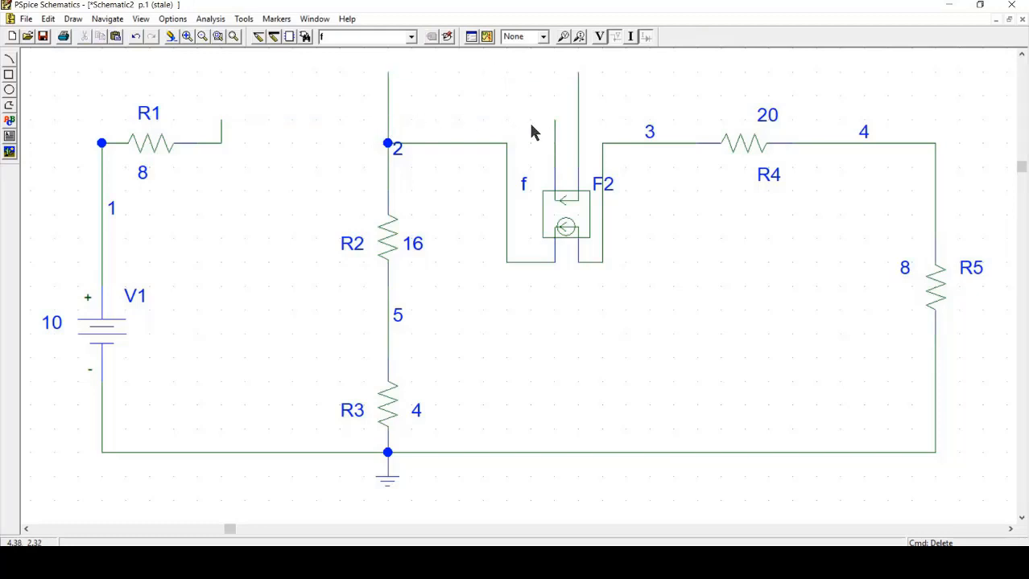
click(566, 218)
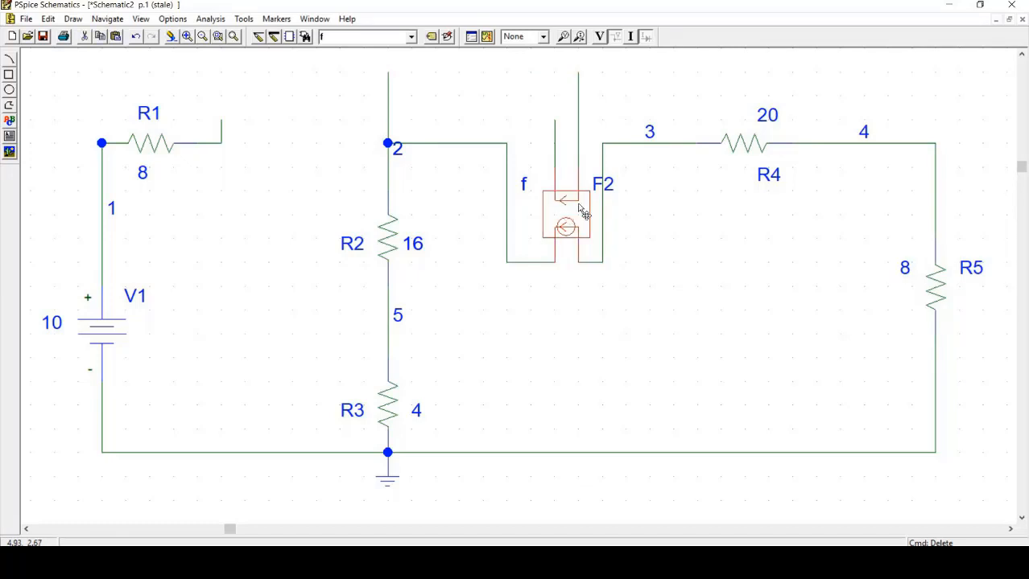
mouse_move(632, 201)
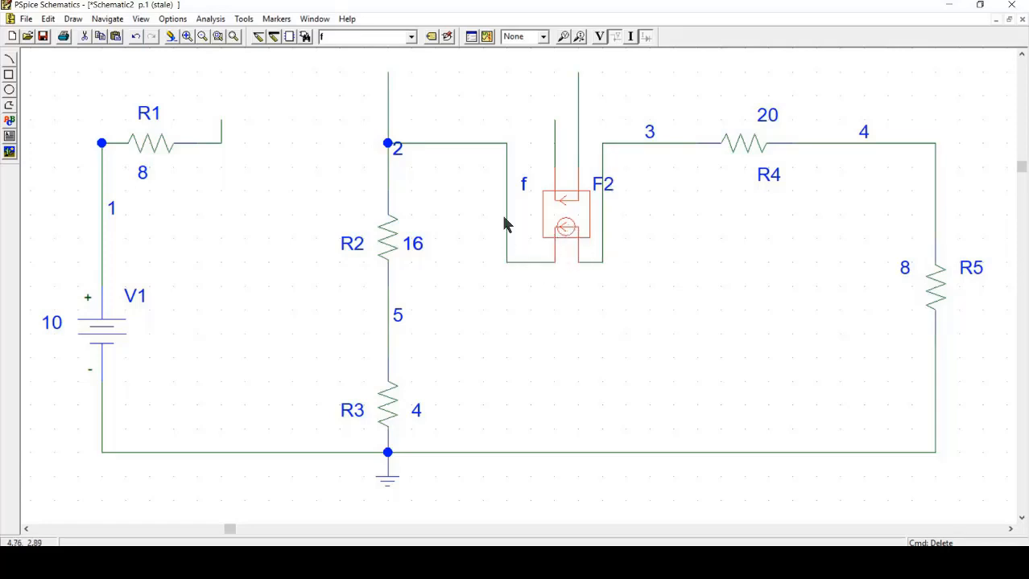
mouse_move(606, 153)
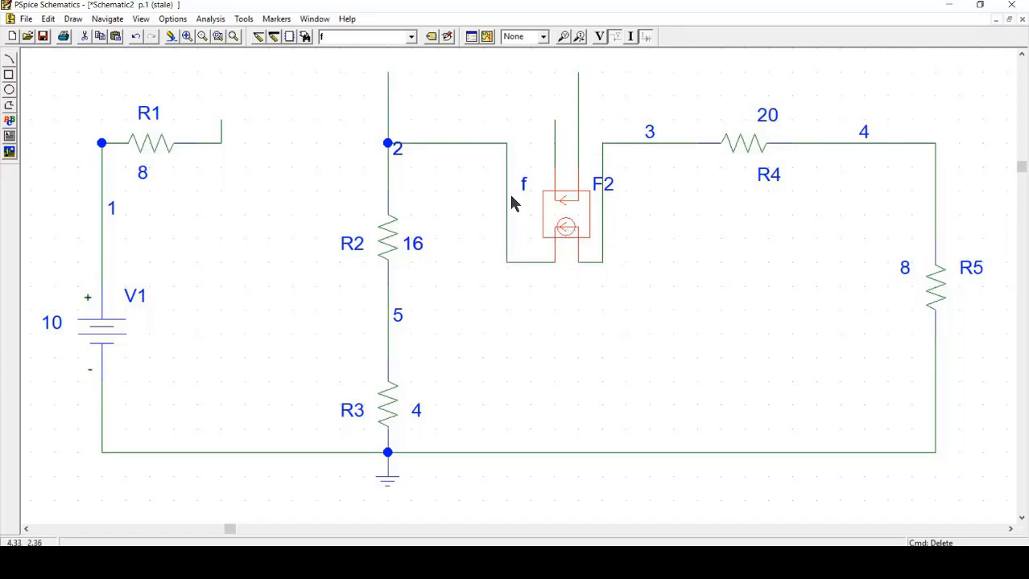
mouse_move(386, 151)
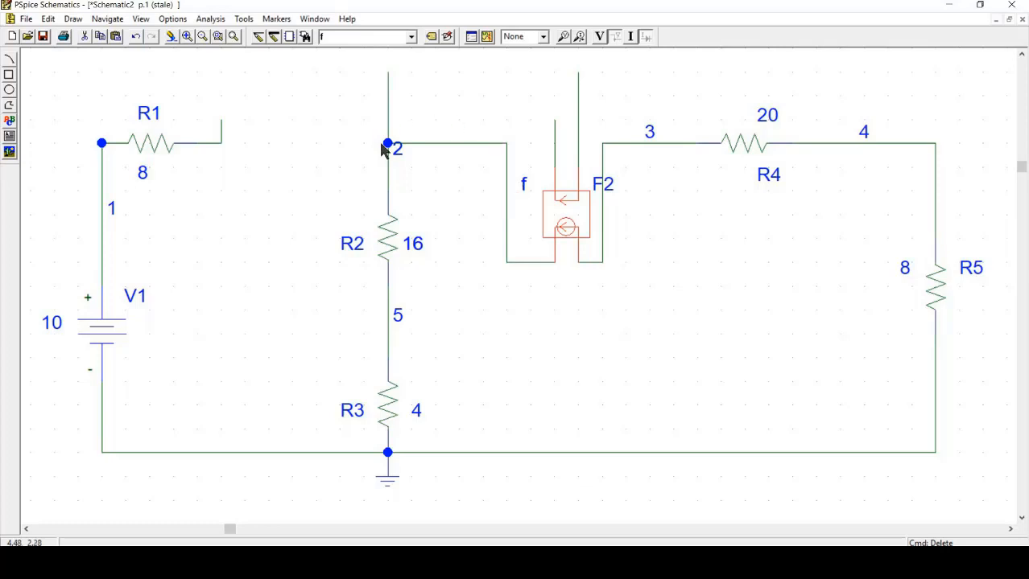
mouse_move(233, 153)
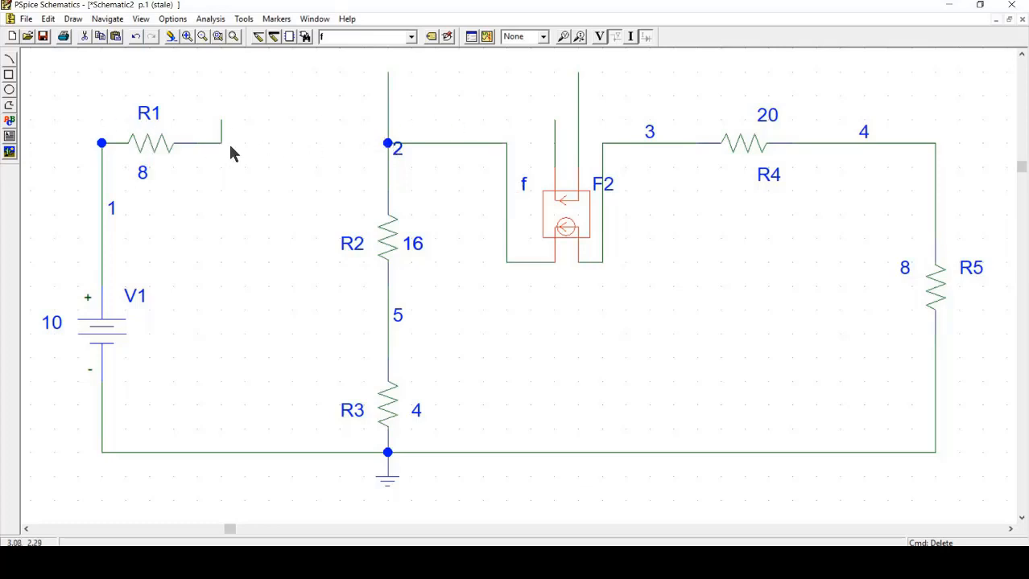
mouse_move(552, 149)
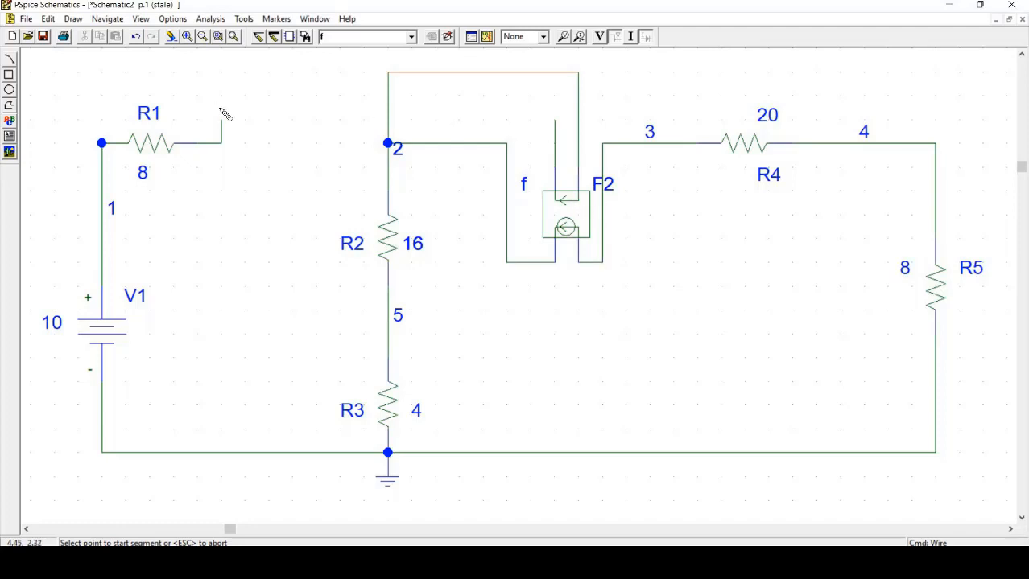
Start a new wire at R1's open end toward F2's sensing terminal
click(222, 121)
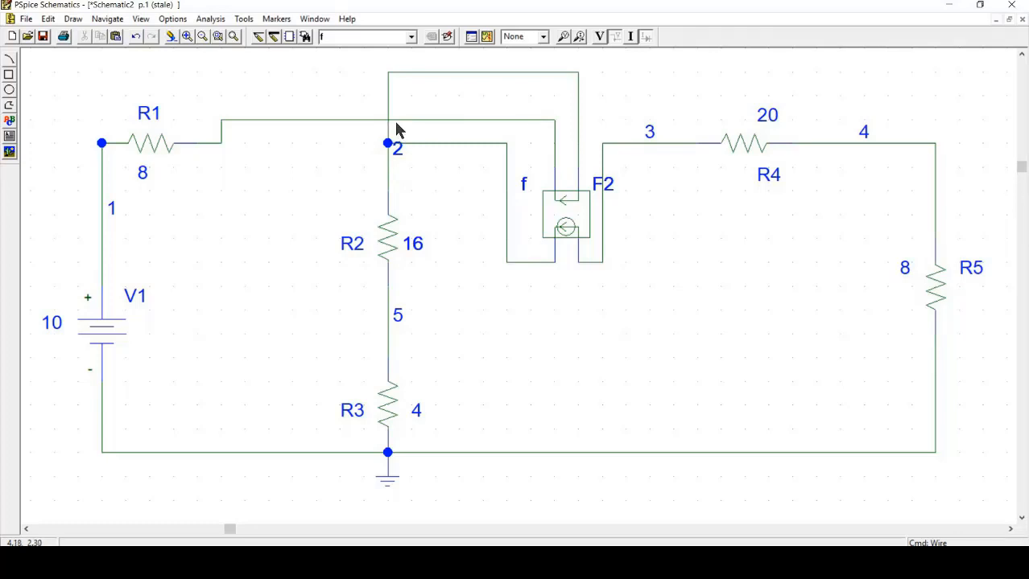
mouse_move(392, 127)
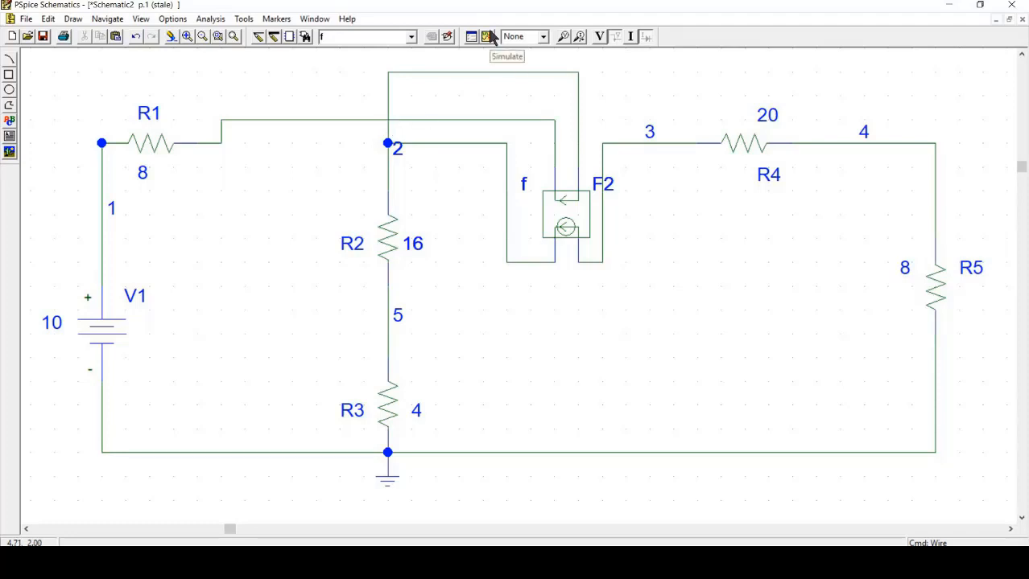
Re-simulate the circuit with F2's sensing connection reversed
click(598, 36)
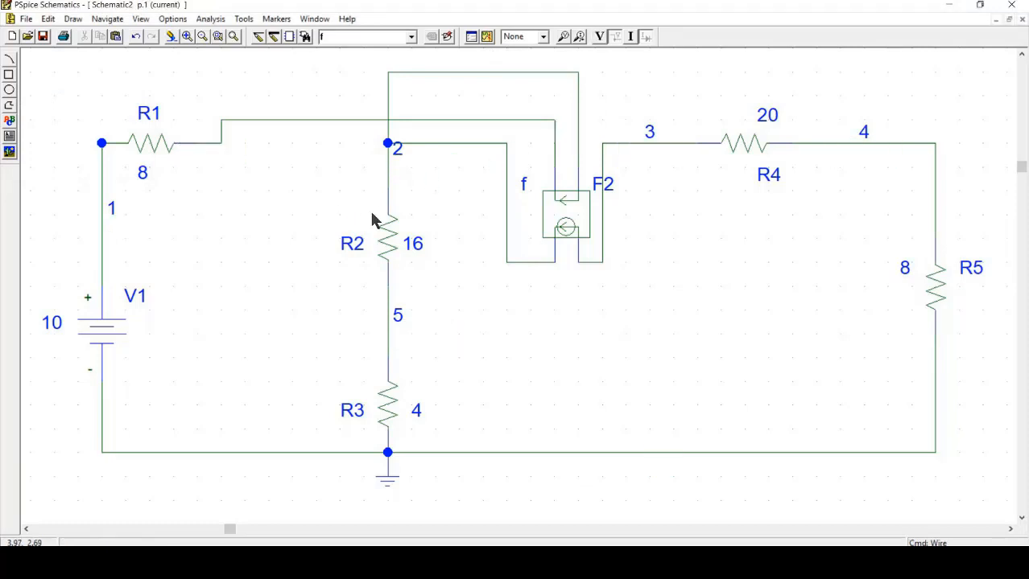
mouse_move(475, 319)
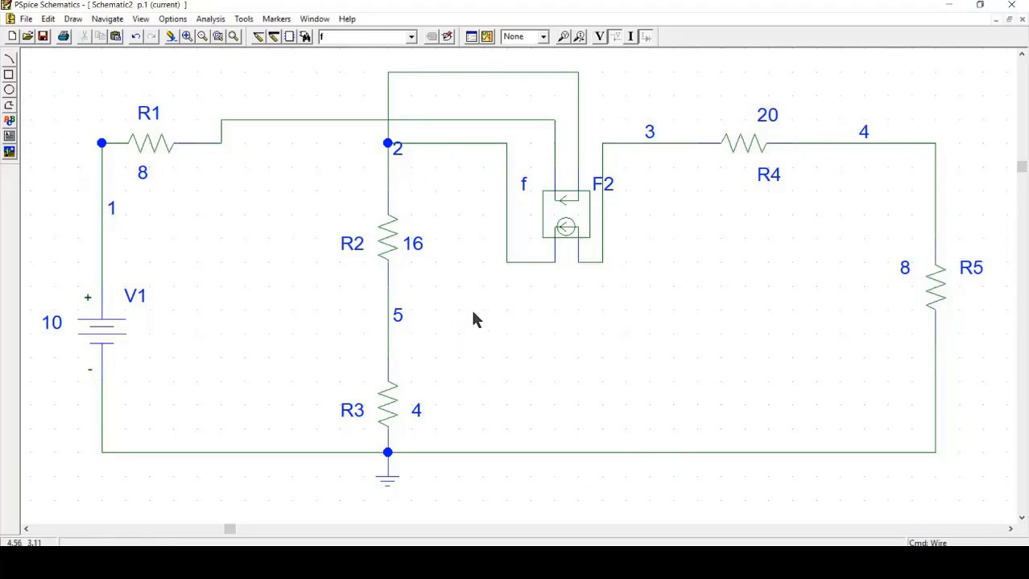
mouse_move(660, 337)
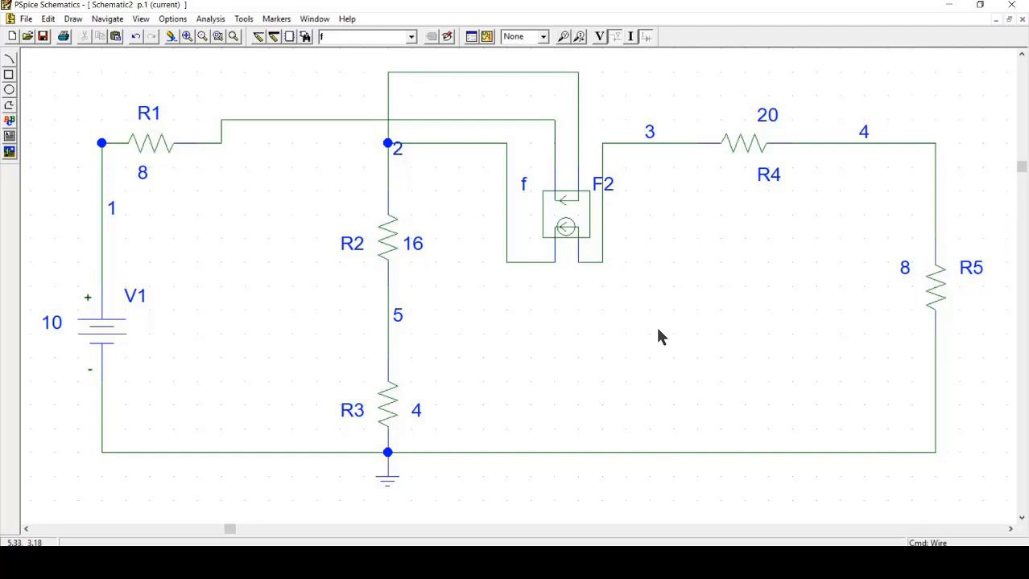
mouse_move(602, 358)
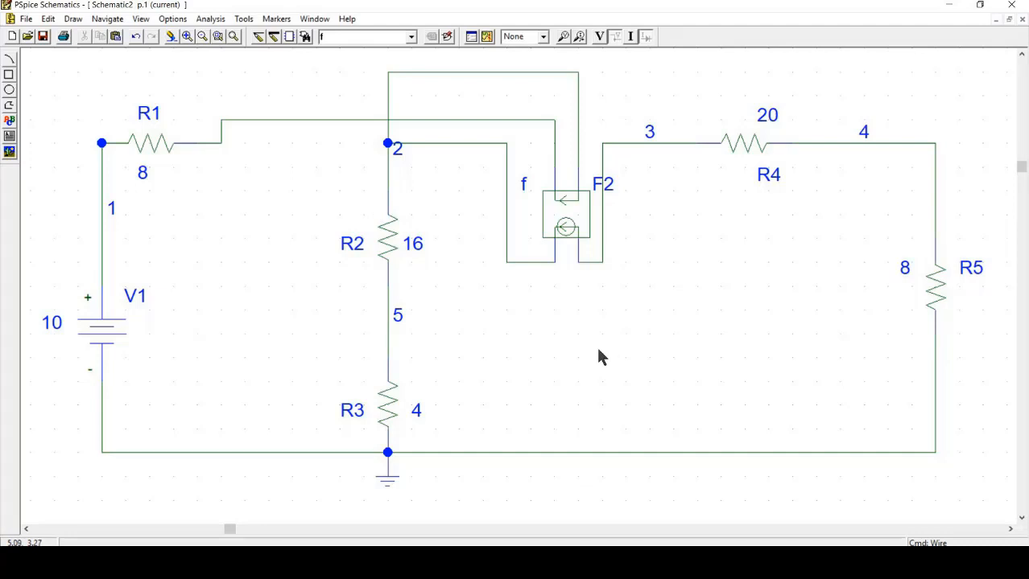